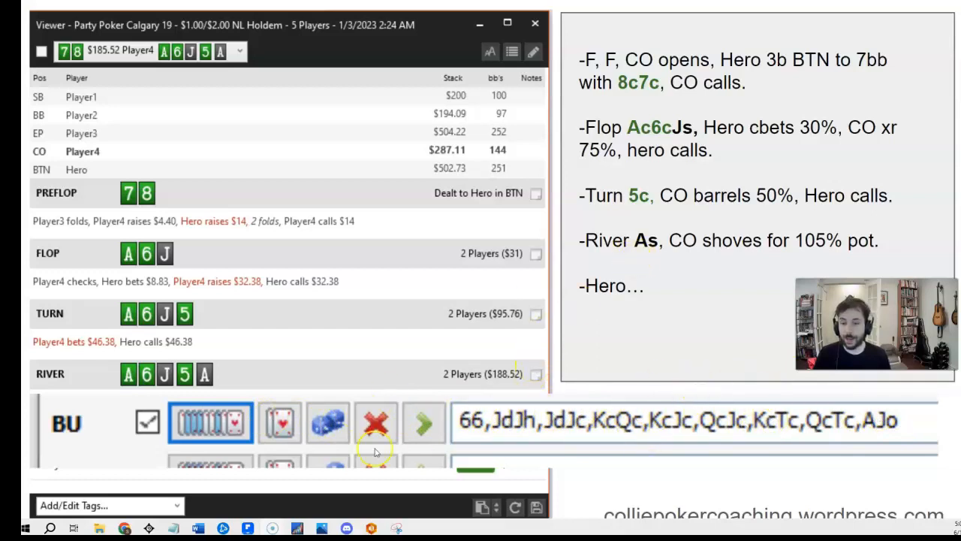
mouse_move(522, 240)
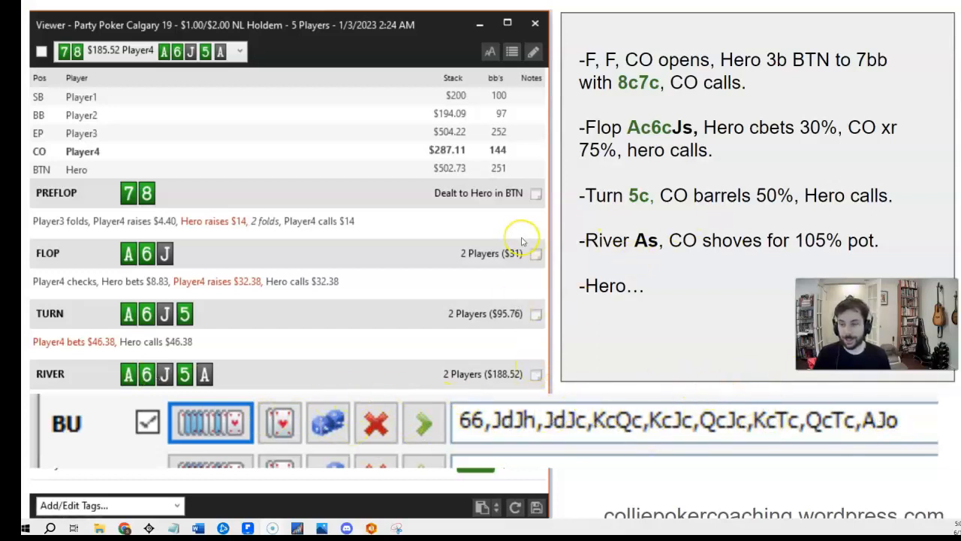
mouse_move(438, 251)
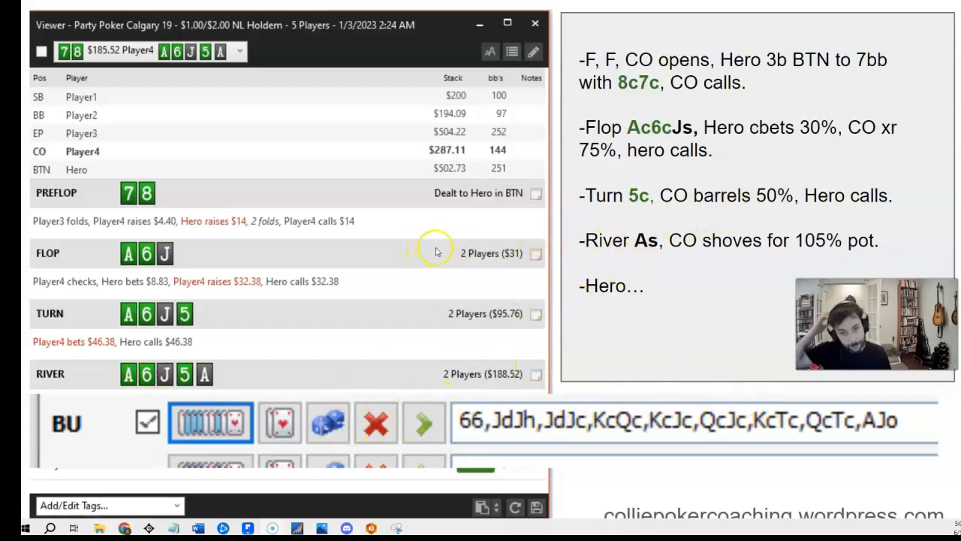
mouse_move(464, 248)
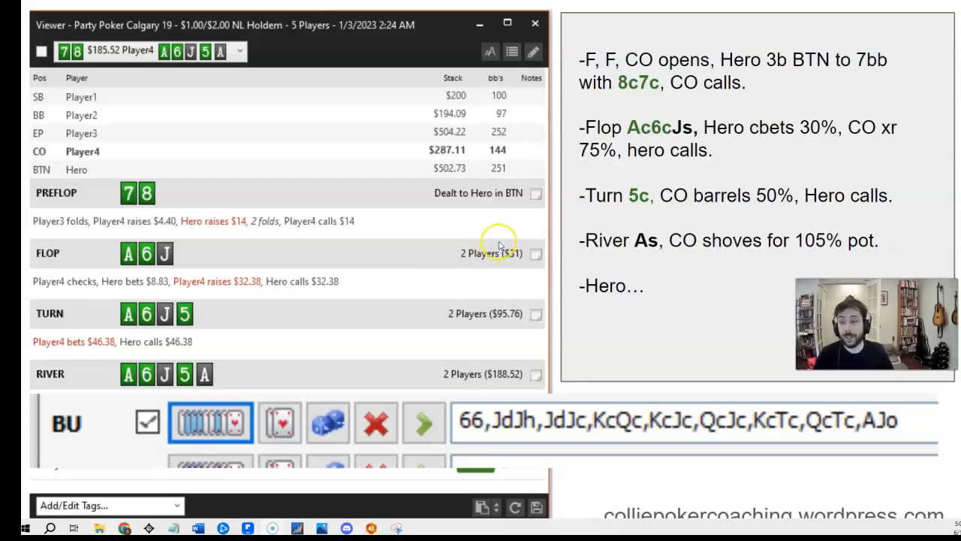
mouse_move(509, 244)
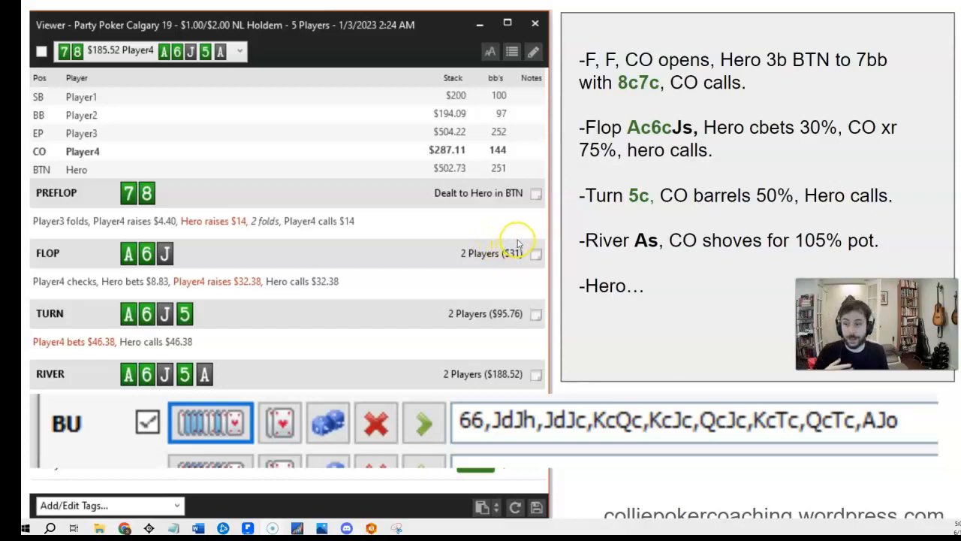
mouse_move(522, 242)
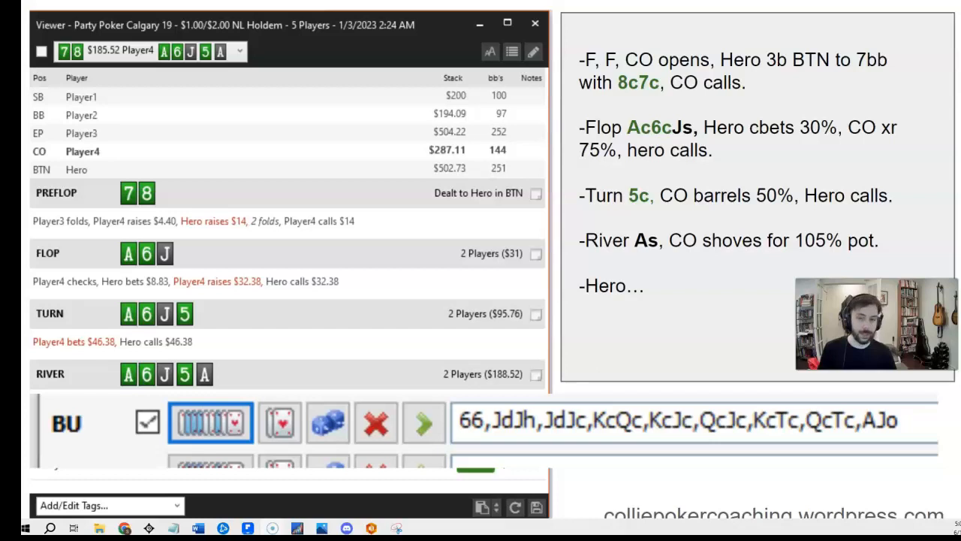
mouse_move(529, 251)
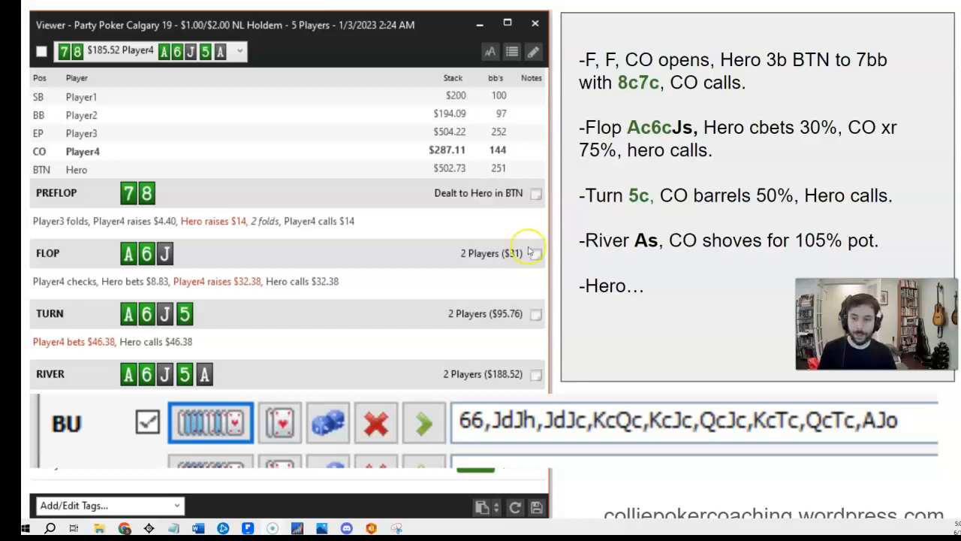
mouse_move(161, 464)
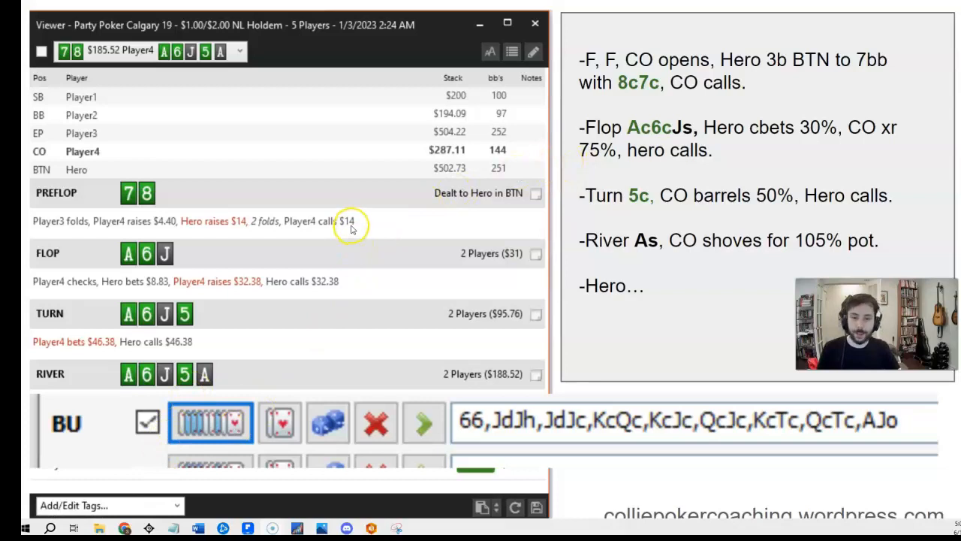
mouse_move(212, 492)
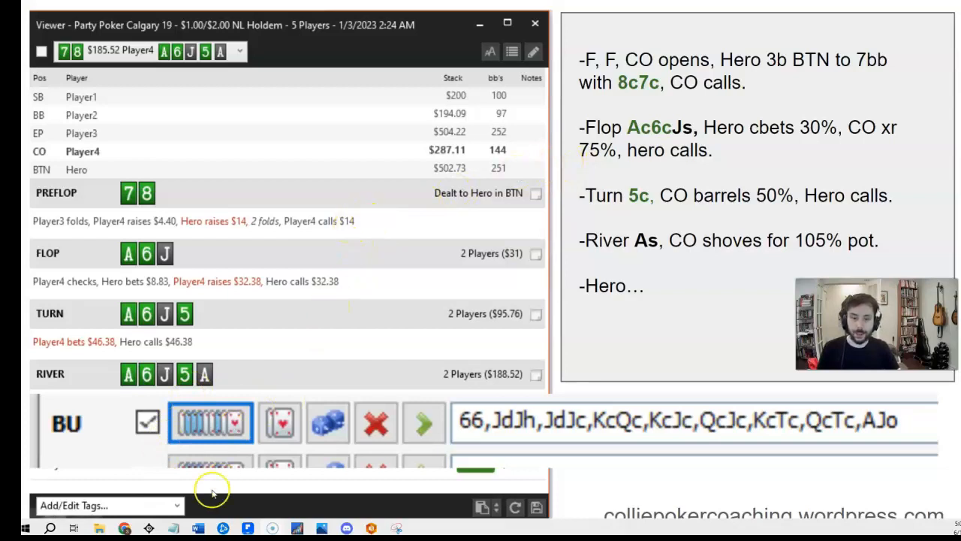
mouse_move(180, 188)
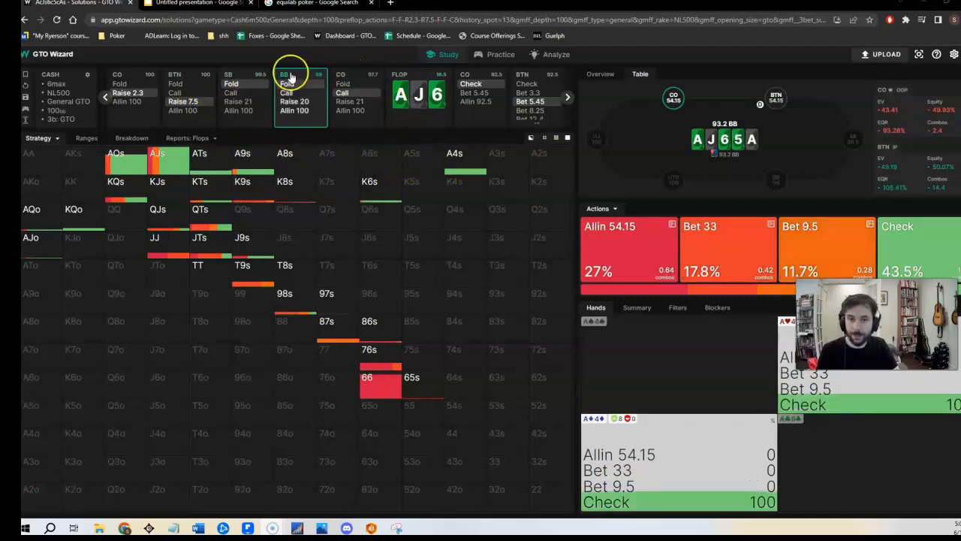
- Follow the flop line to the cutoff's 15.05 check-raise over the button's 5.45 bet
click(481, 82)
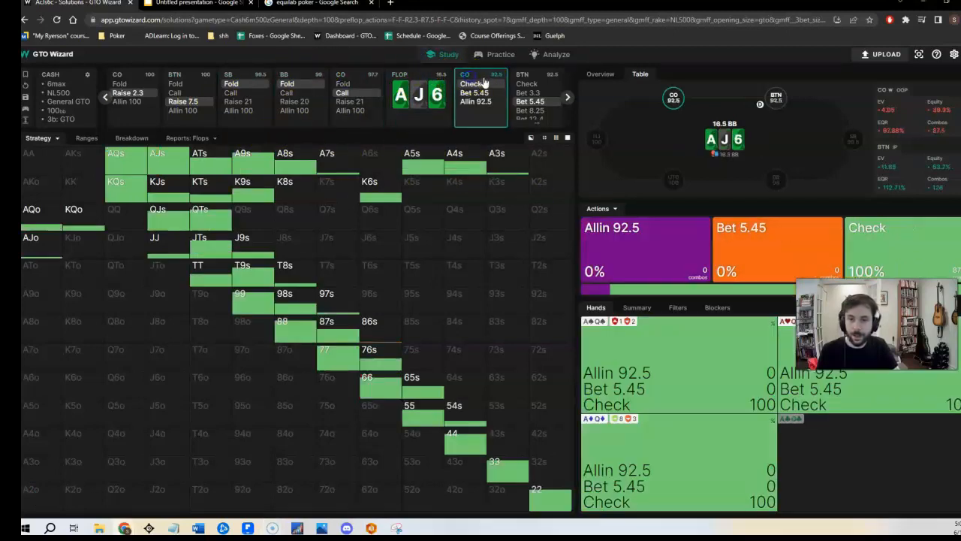
click(559, 101)
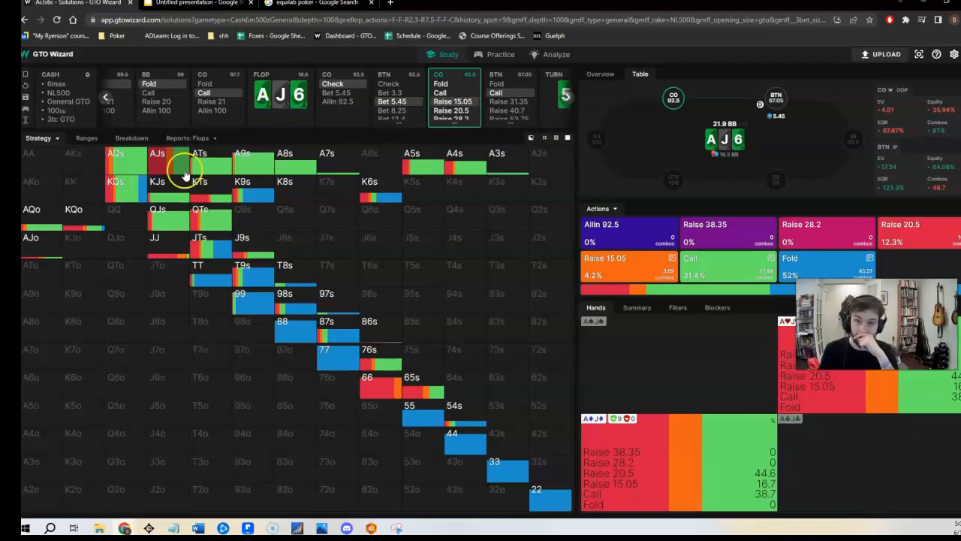
click(500, 54)
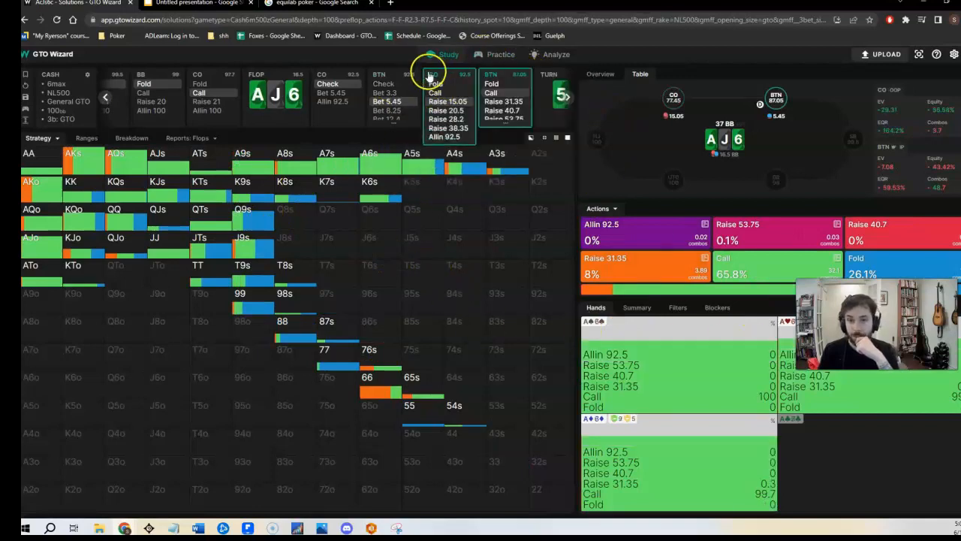
click(505, 74)
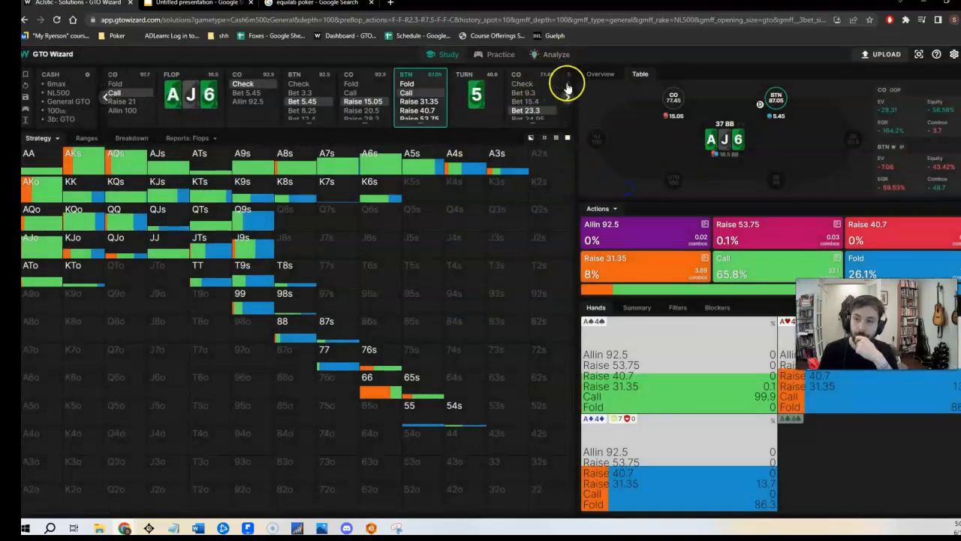
- Advance to the cutoff's turn node, check QTs frequencies, then select the button's turn call
click(560, 94)
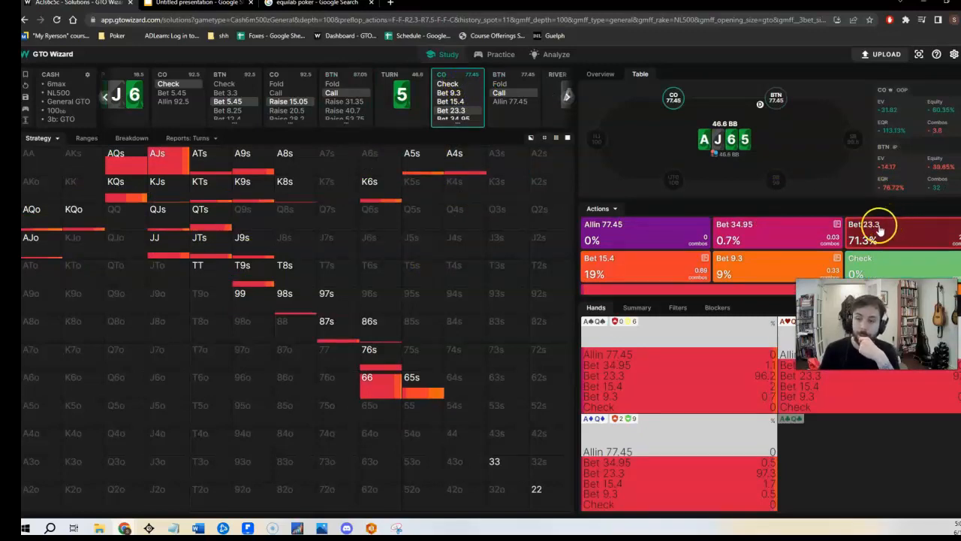
mouse_move(394, 260)
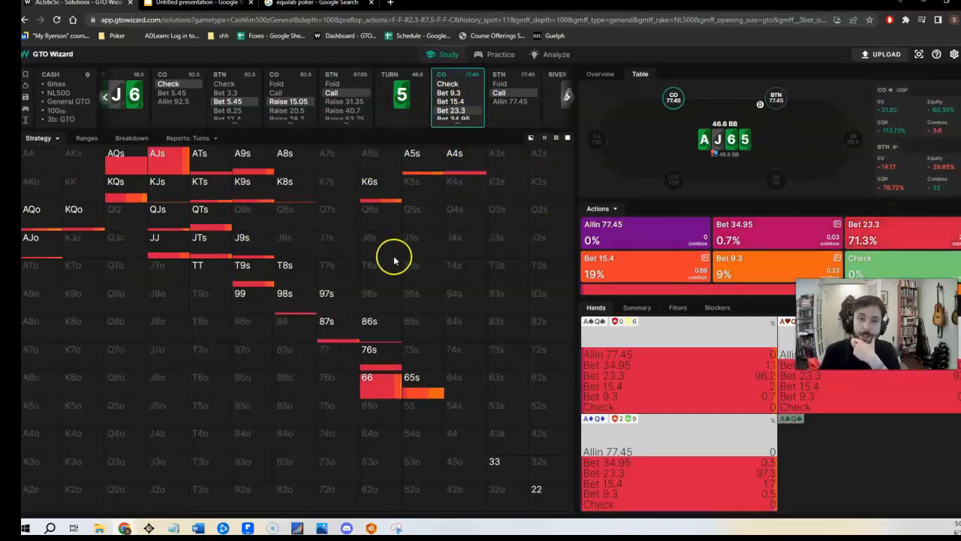
click(157, 153)
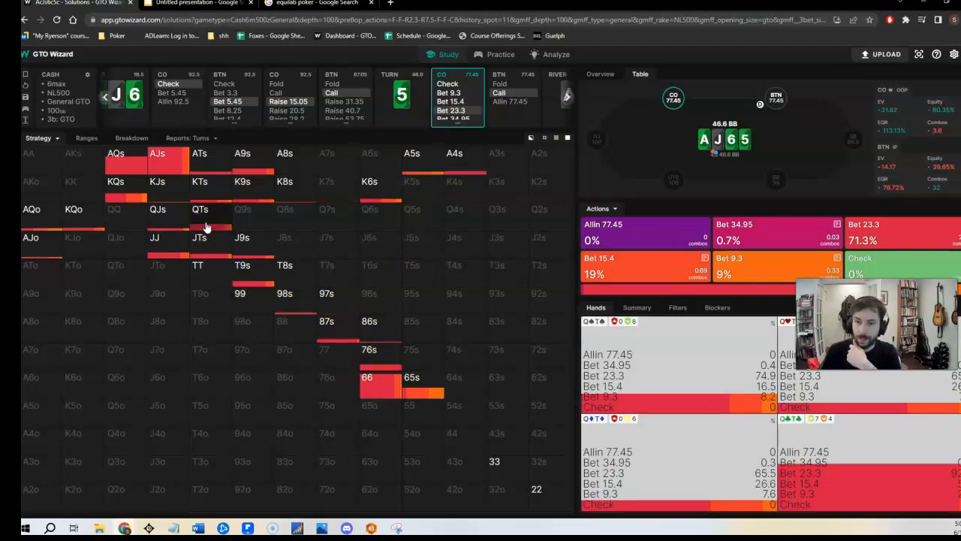
click(514, 97)
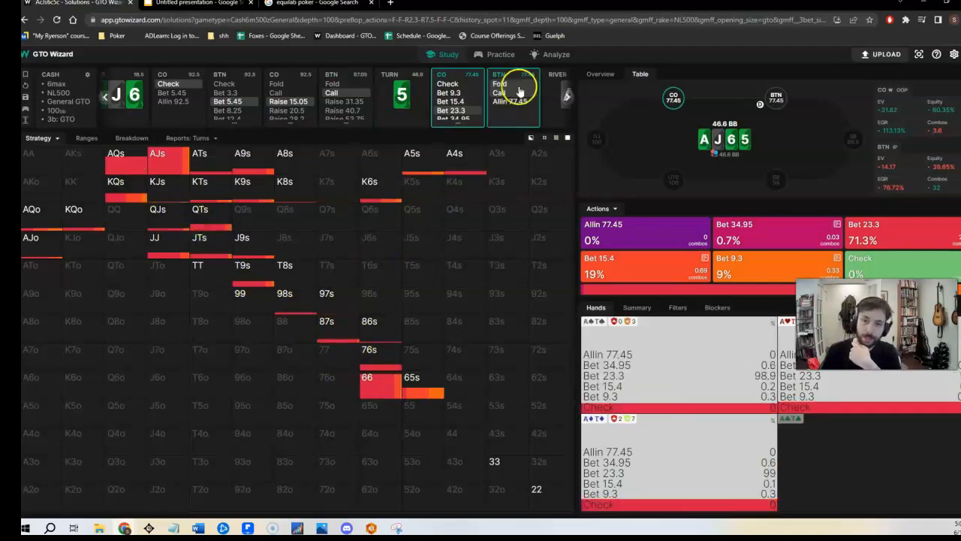
click(563, 83)
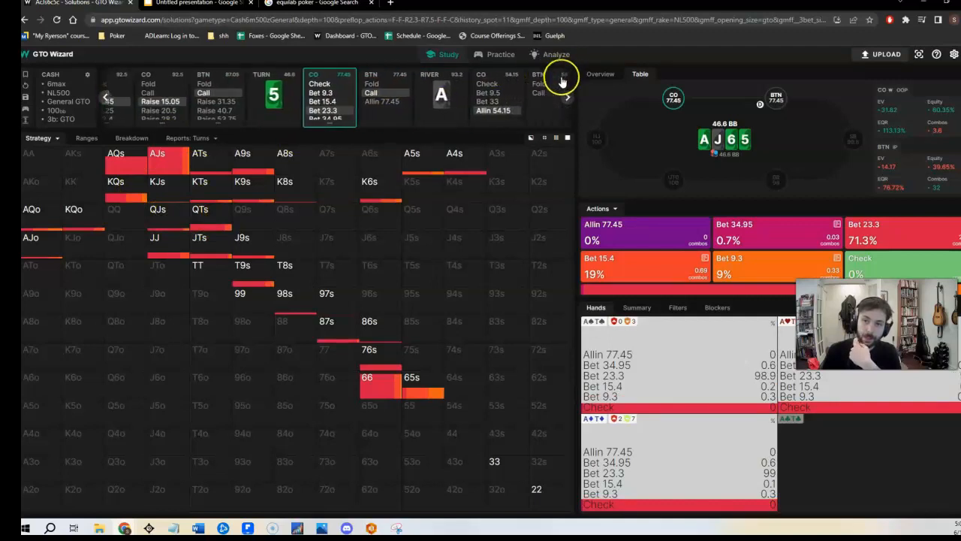
click(567, 97)
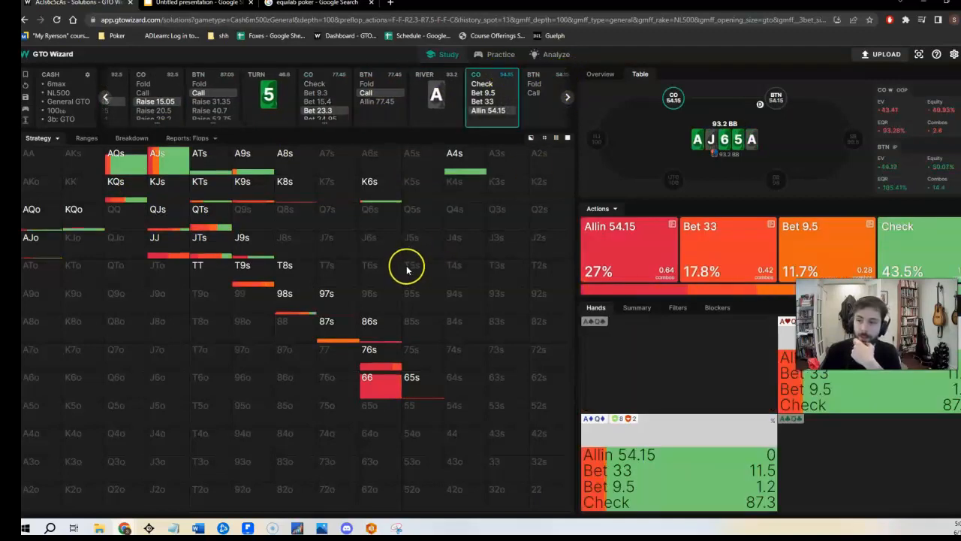
click(535, 86)
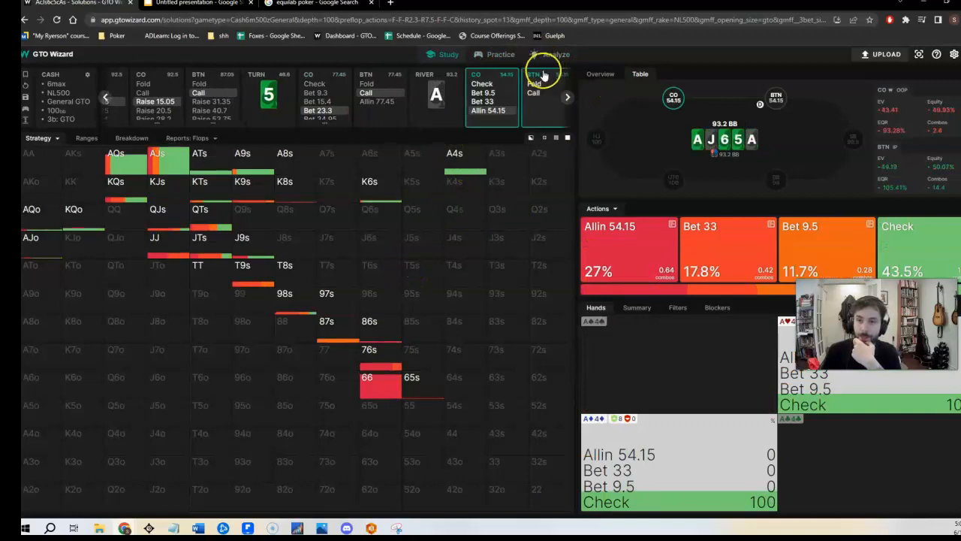
click(546, 83)
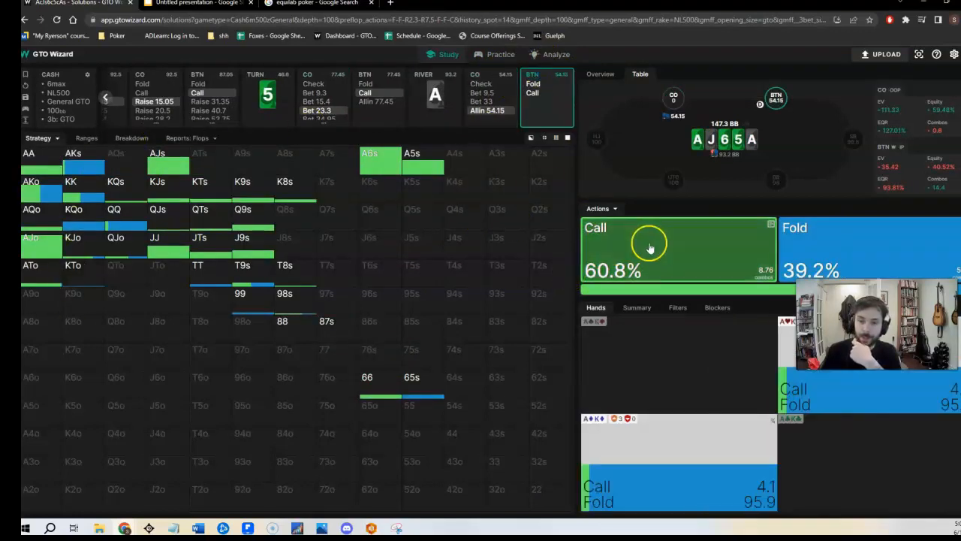
mouse_move(458, 255)
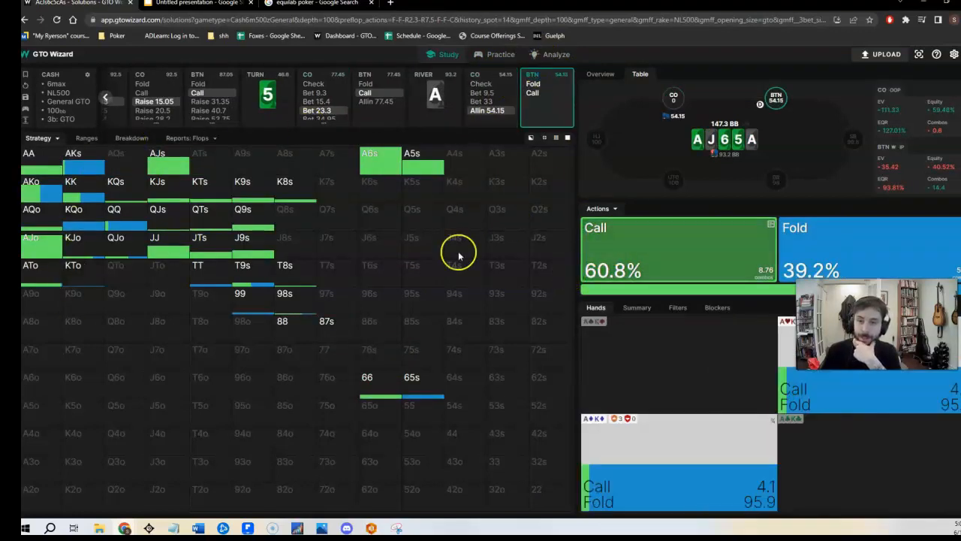
mouse_move(341, 250)
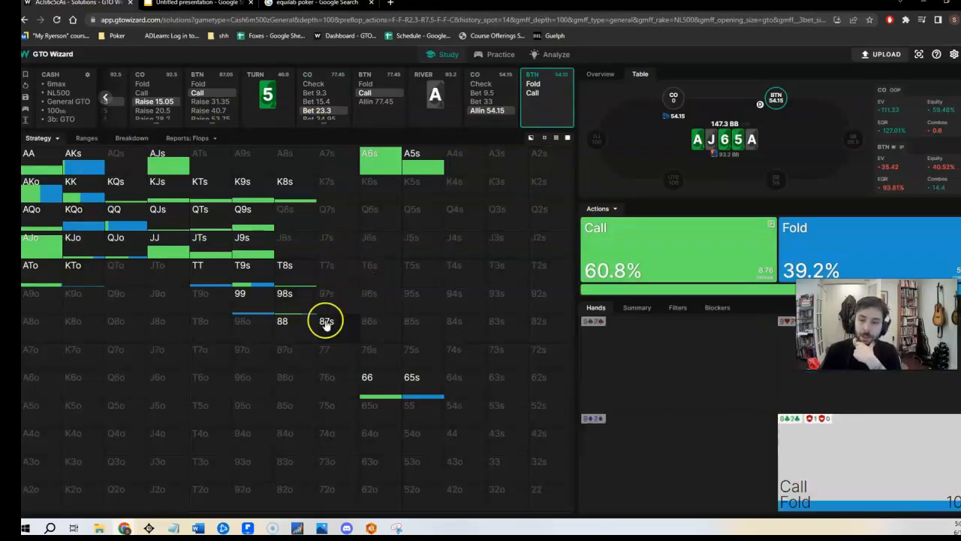
mouse_move(333, 321)
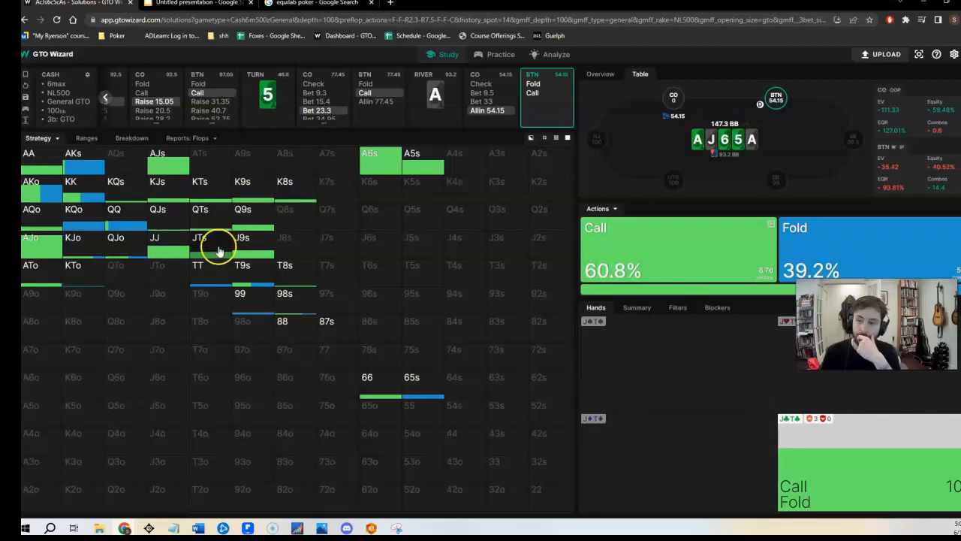
mouse_move(173, 217)
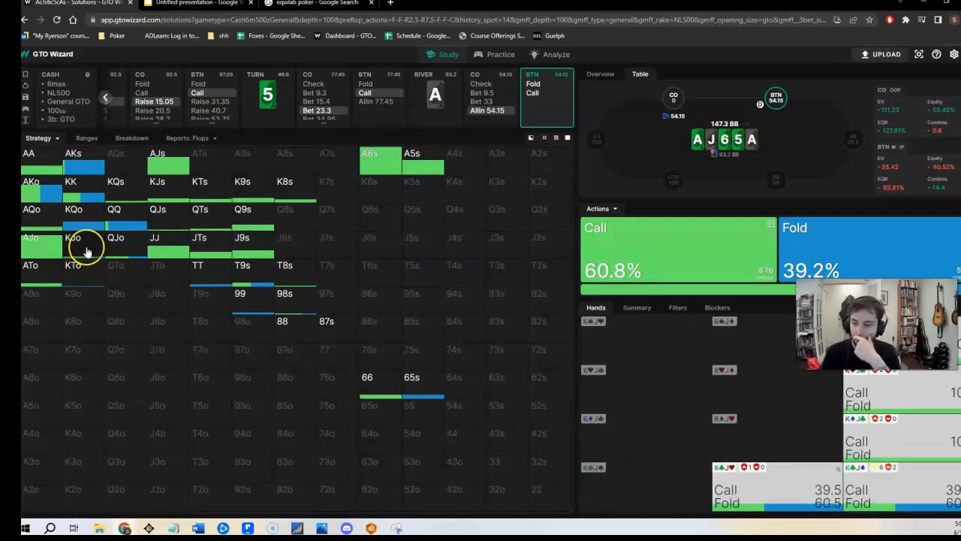
mouse_move(105, 240)
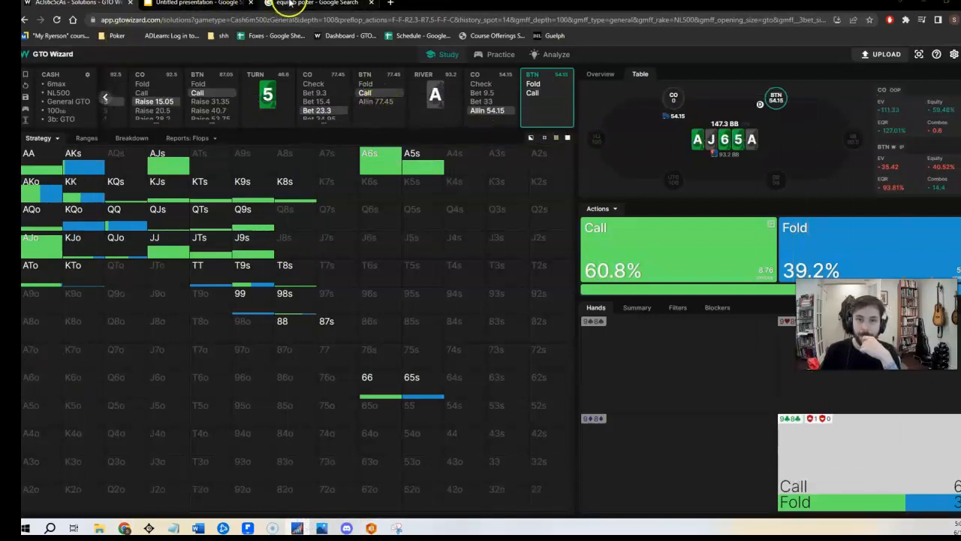
- Launch PokerStrategy.com Equilab from the 'equilab poker' Google search results
click(315, 3)
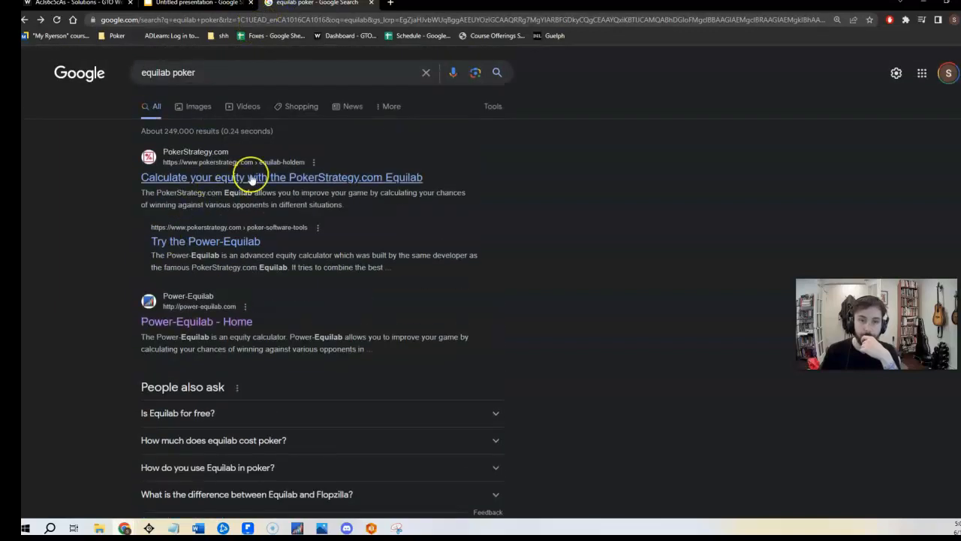
click(282, 176)
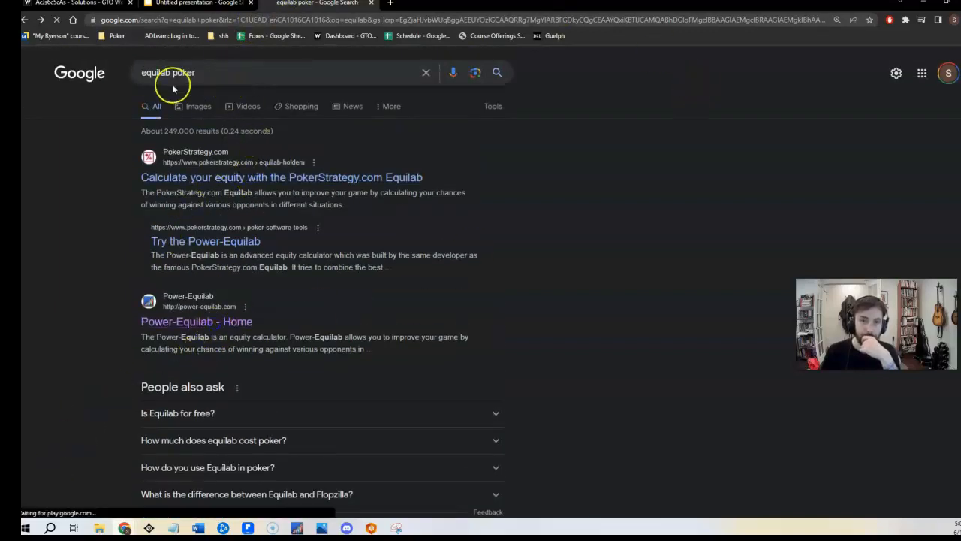
click(196, 321)
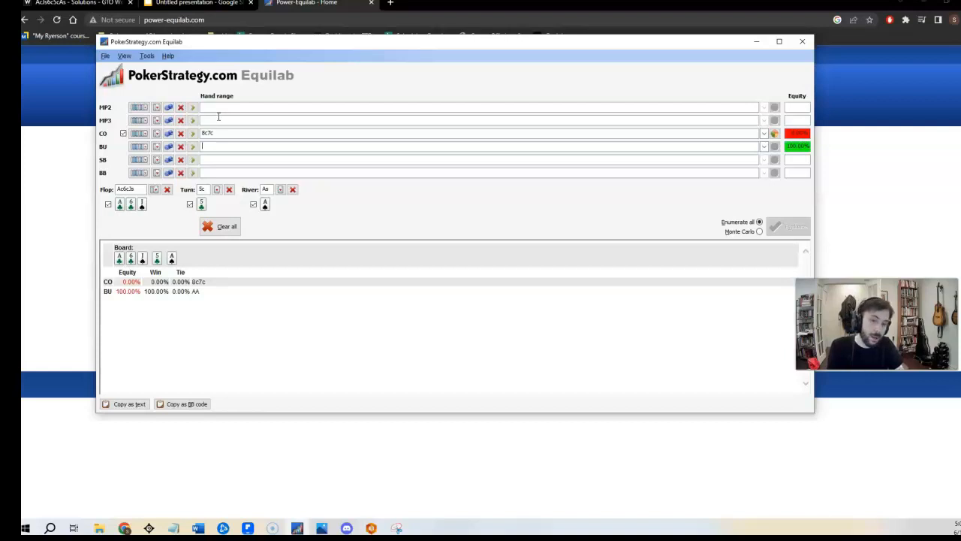
- Enter AJo, QTs and JcJd into the button's hand range against 8c7c
text(AJo, 66,)
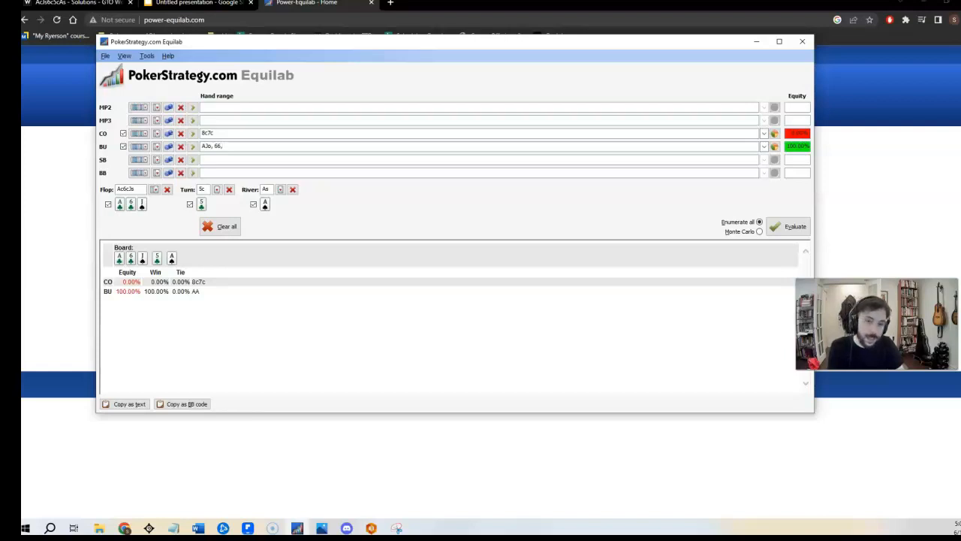
text(QTs)
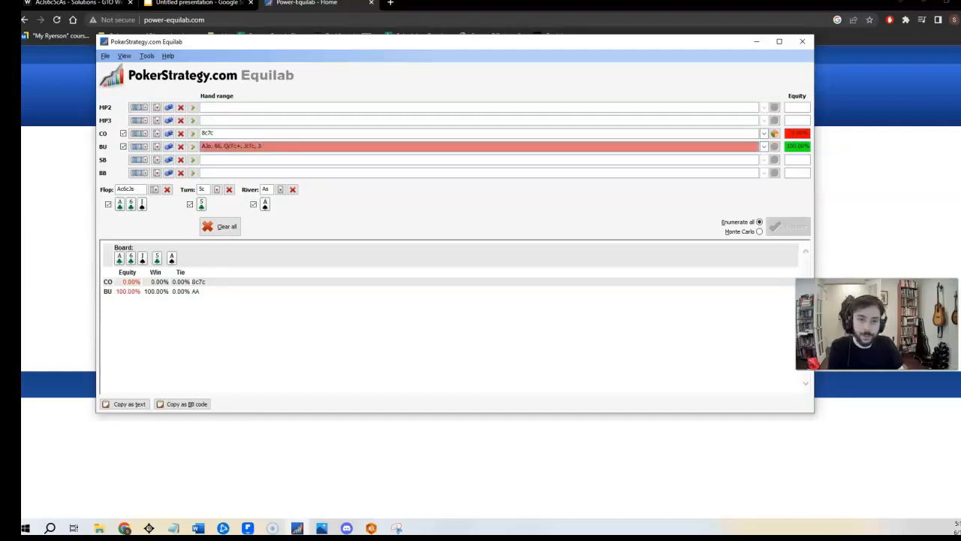
text(JcJd)
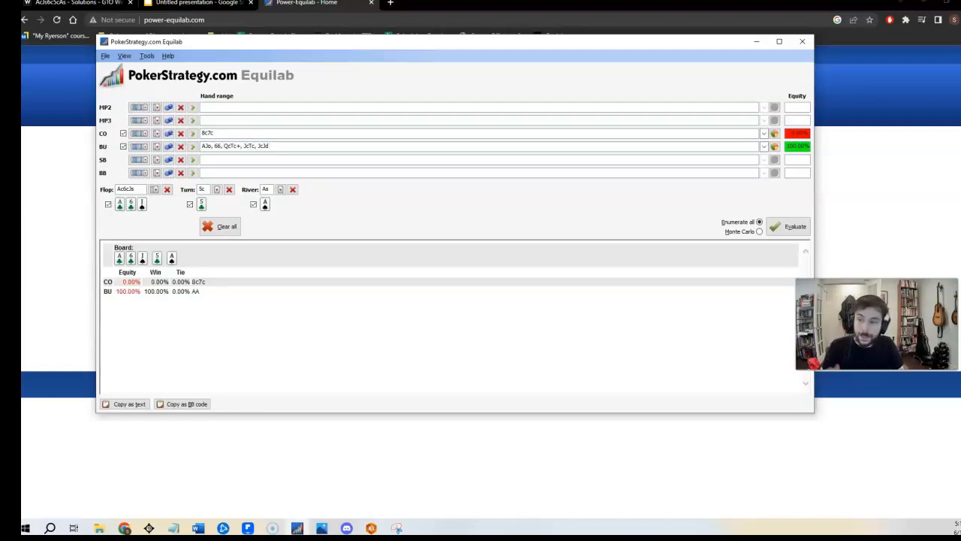
click(270, 145)
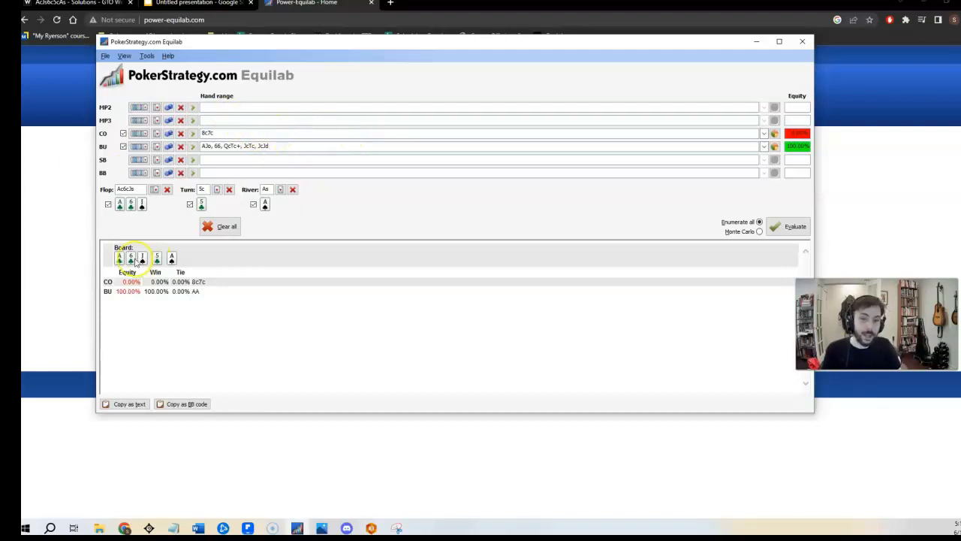
mouse_move(188, 310)
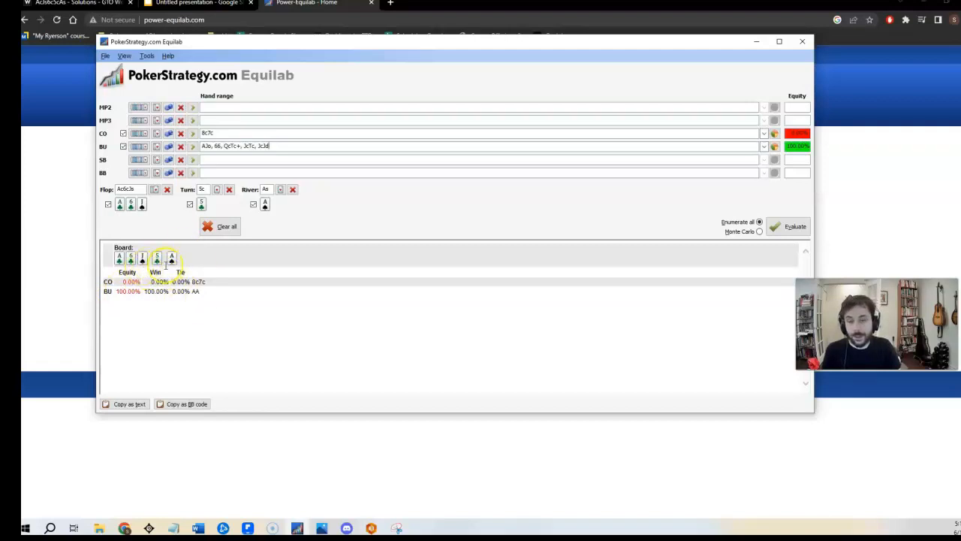
mouse_move(732, 167)
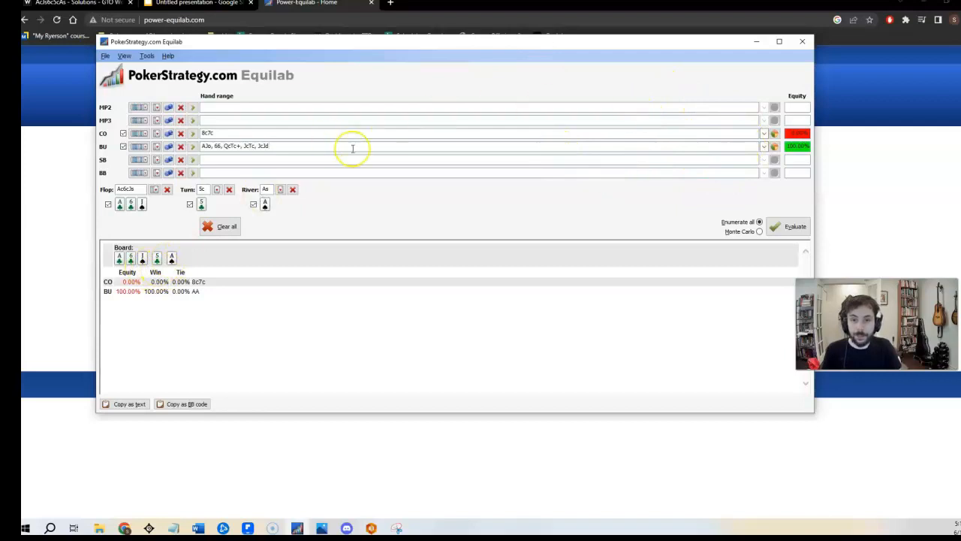
mouse_move(270, 203)
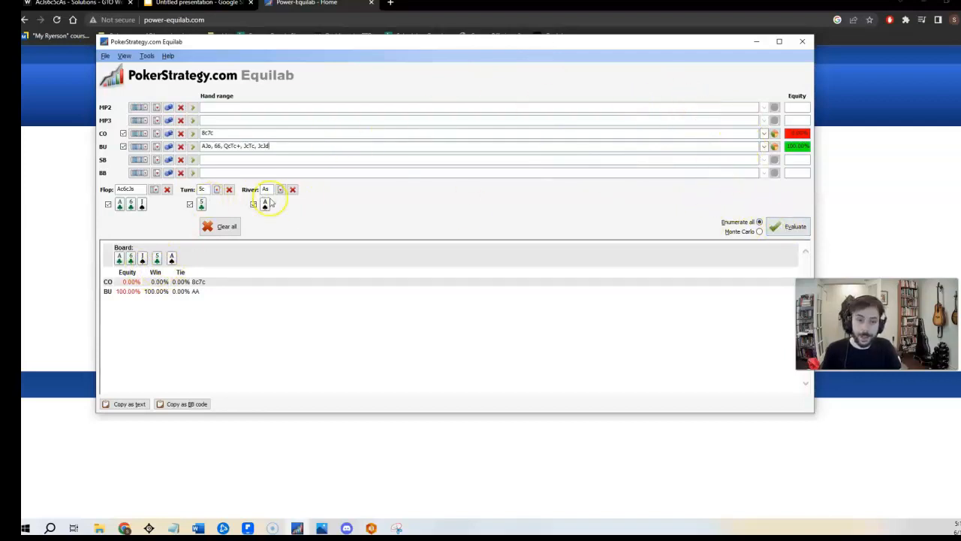
mouse_move(728, 156)
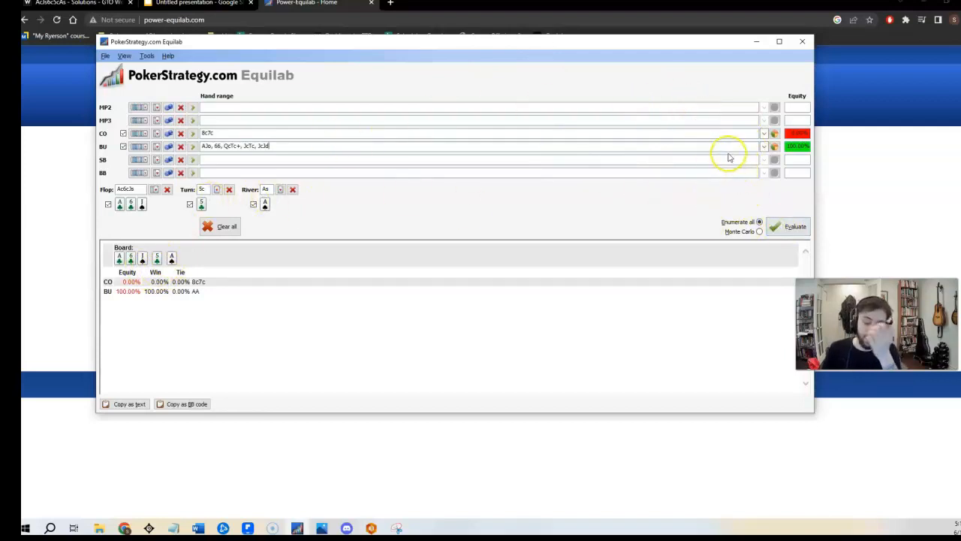
- Append QTs and 98s to the button's hand range field
click(794, 226)
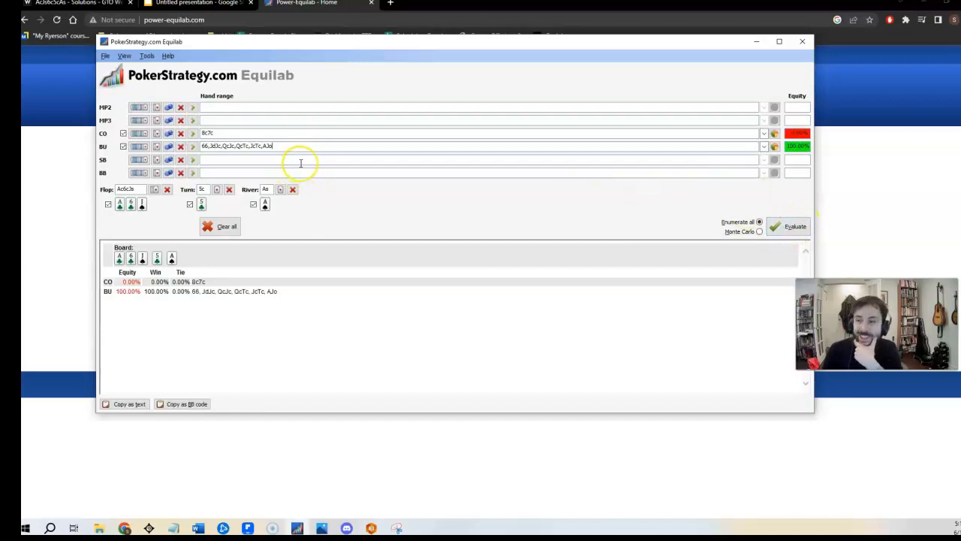
mouse_move(442, 144)
text(,)
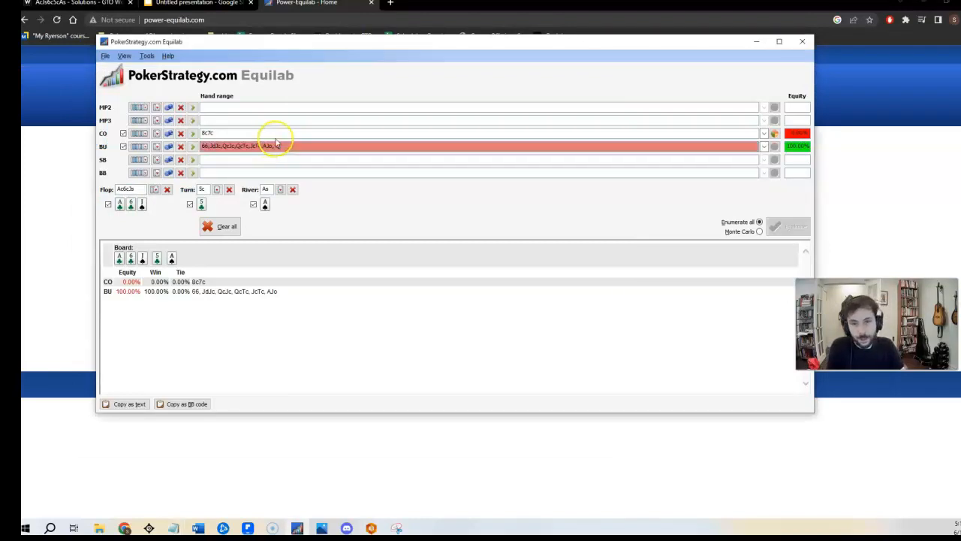
text(QTs,)
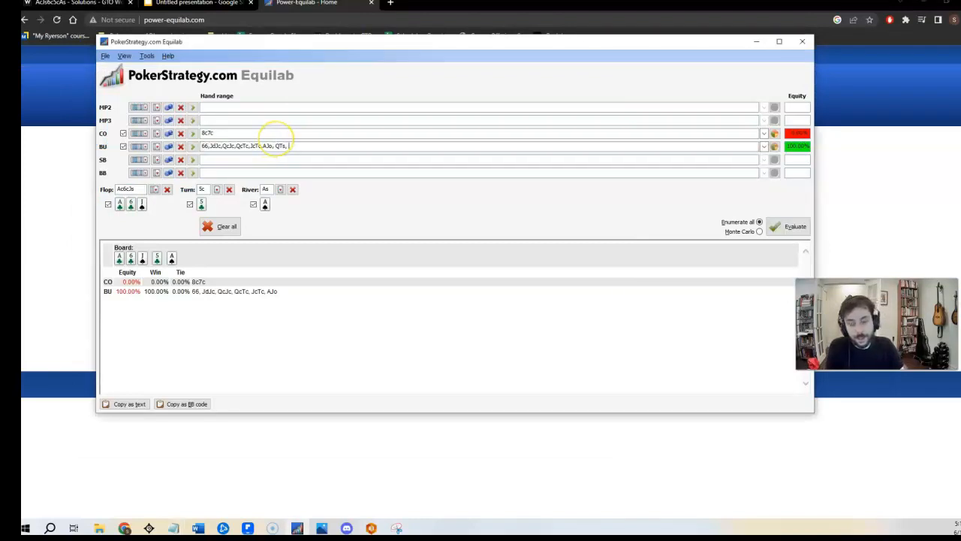
text(98s)
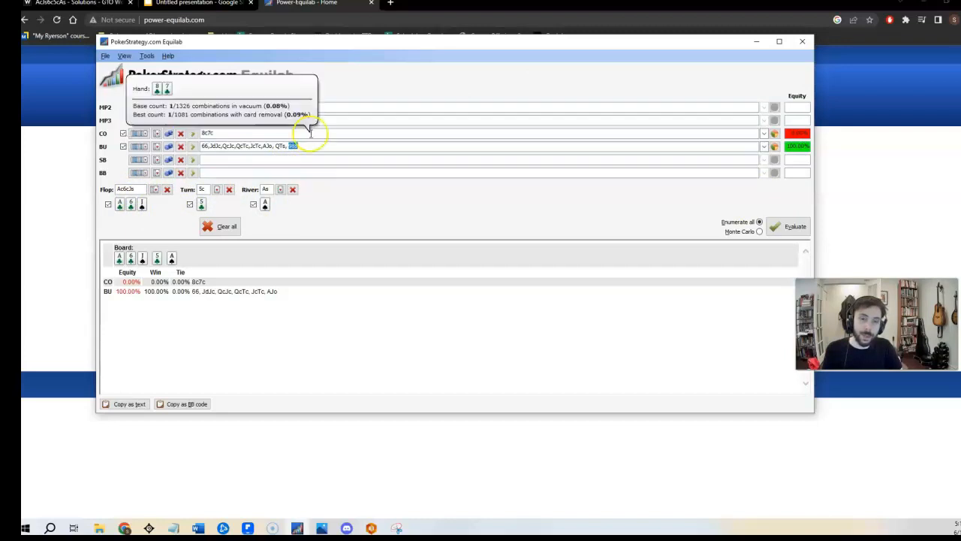
mouse_move(346, 123)
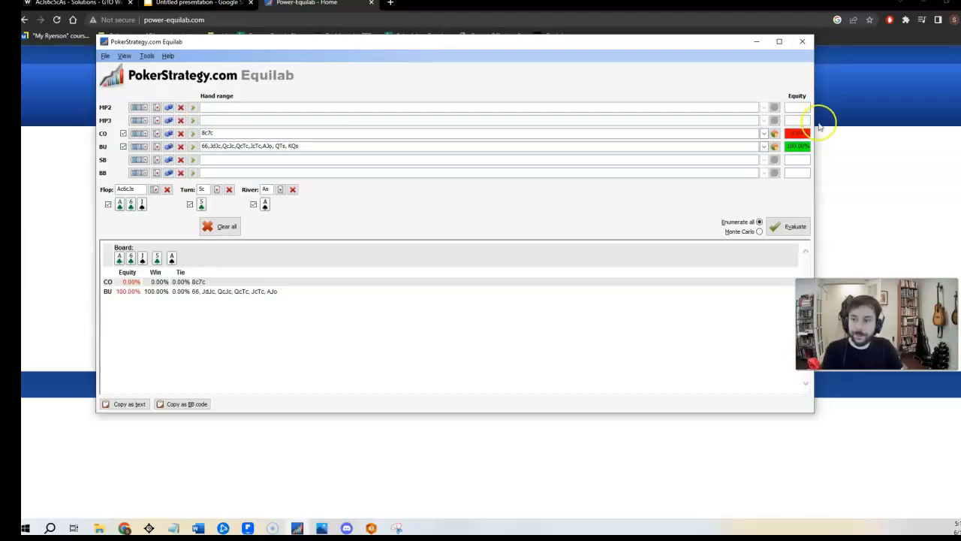
click(790, 226)
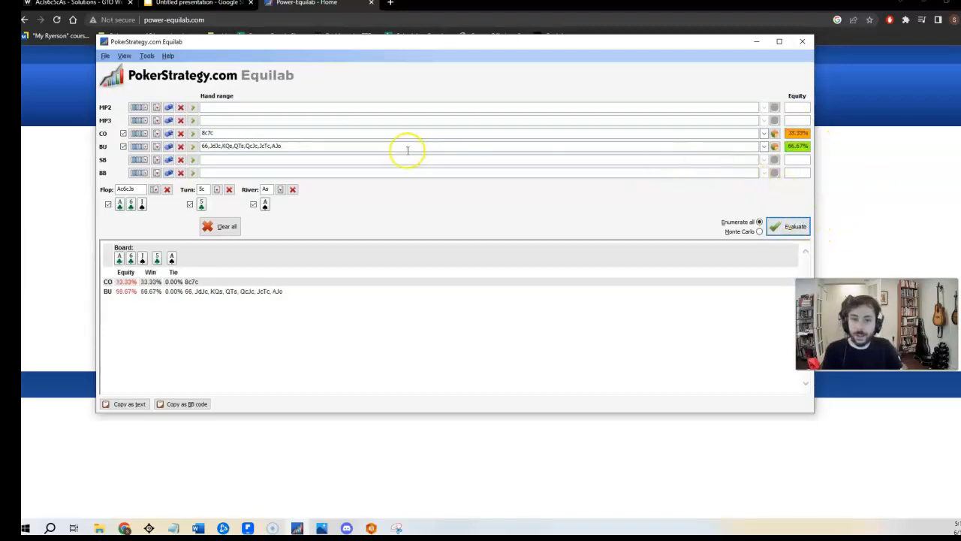
mouse_move(299, 136)
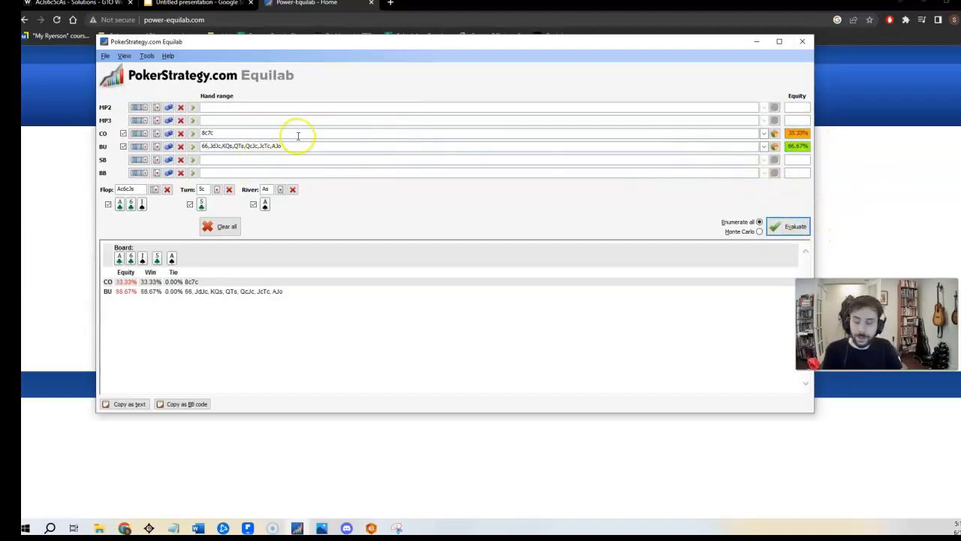
mouse_move(306, 145)
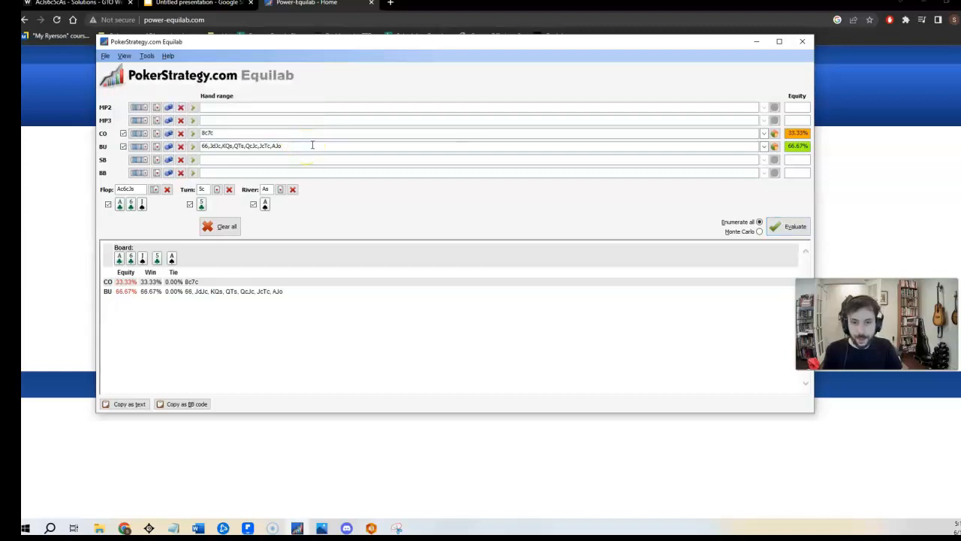
mouse_move(748, 133)
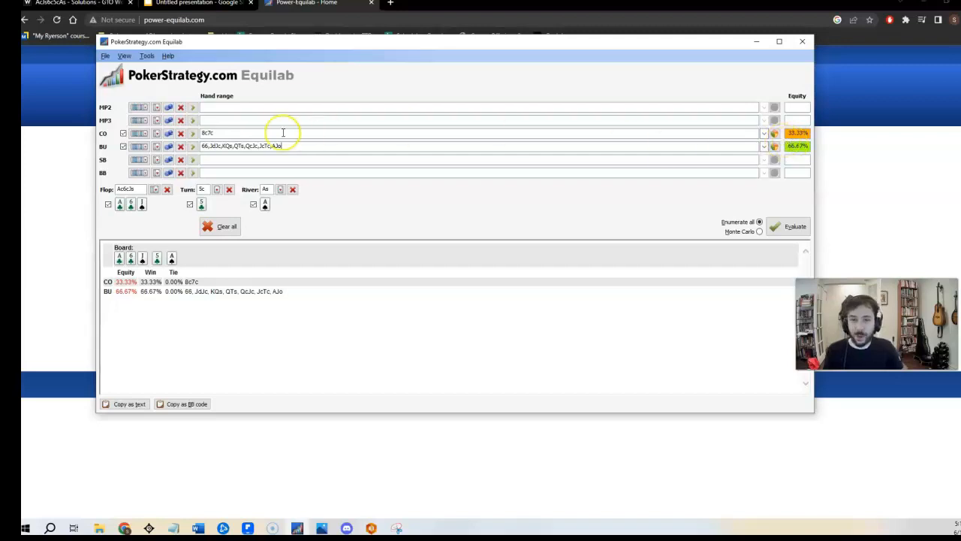
mouse_move(315, 146)
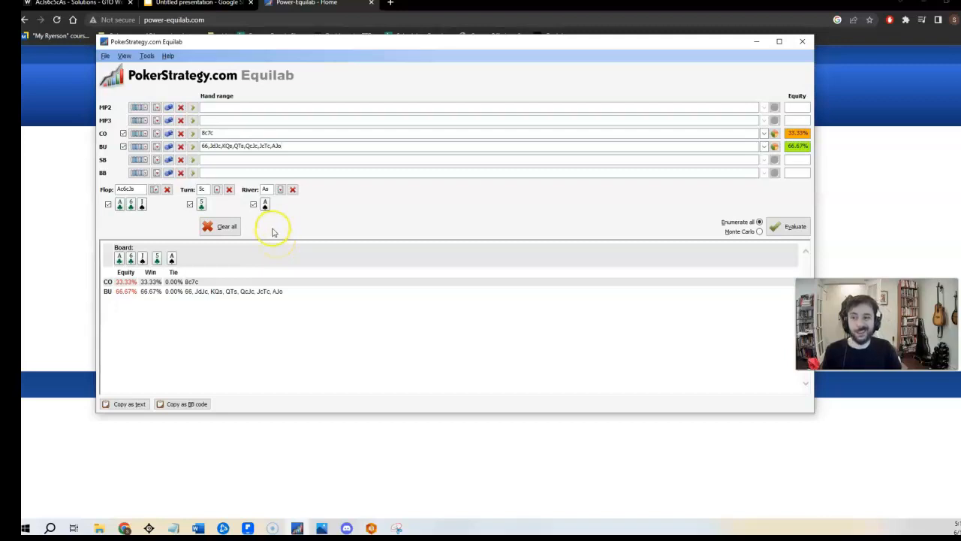
mouse_move(358, 133)
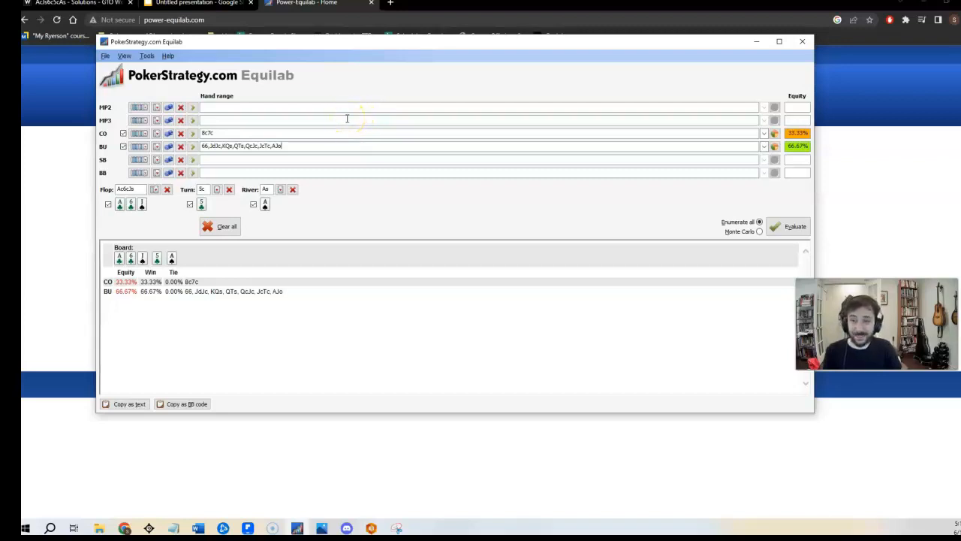
mouse_move(355, 133)
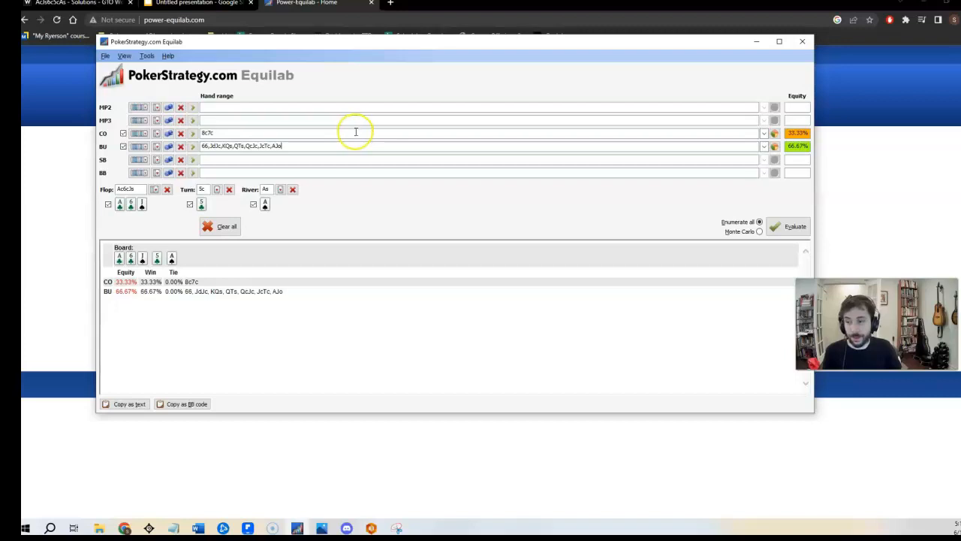
mouse_move(321, 124)
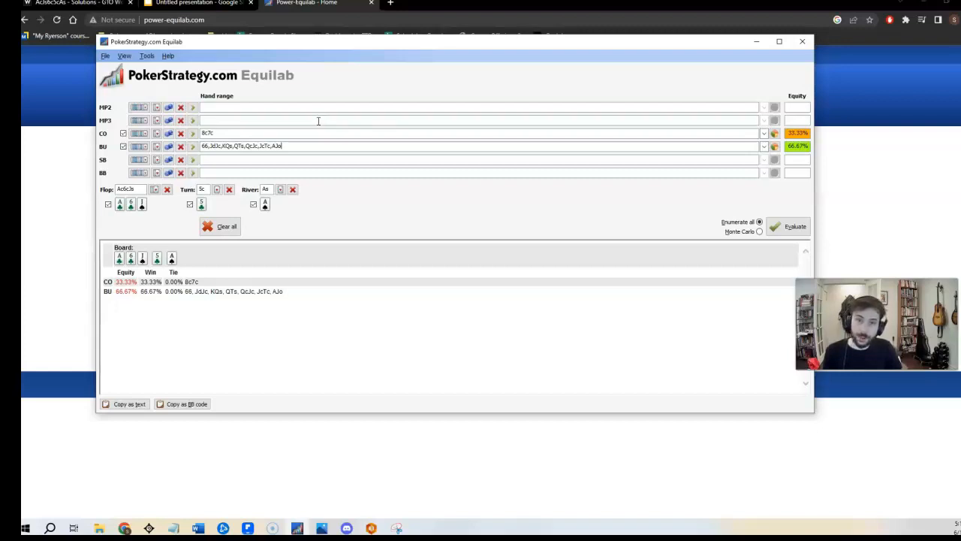
mouse_move(222, 35)
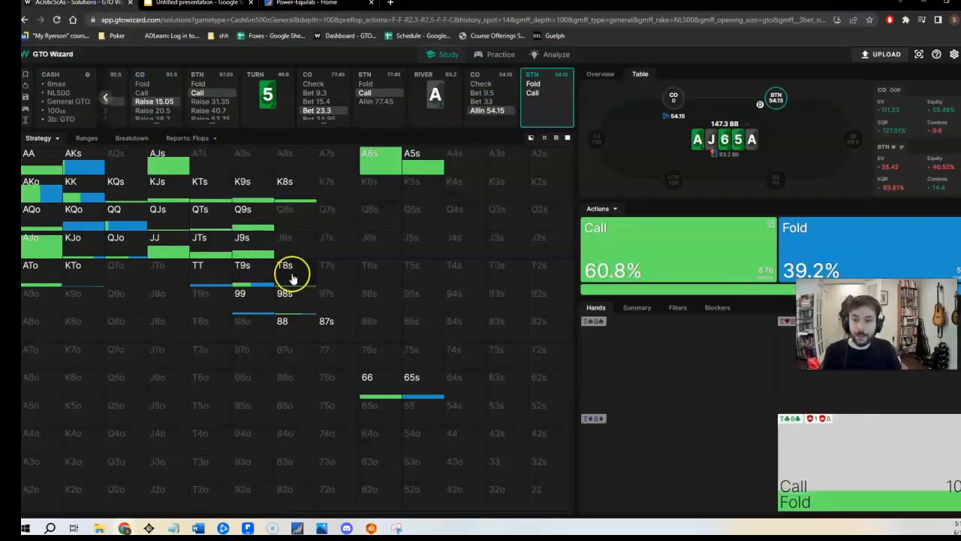
mouse_move(293, 268)
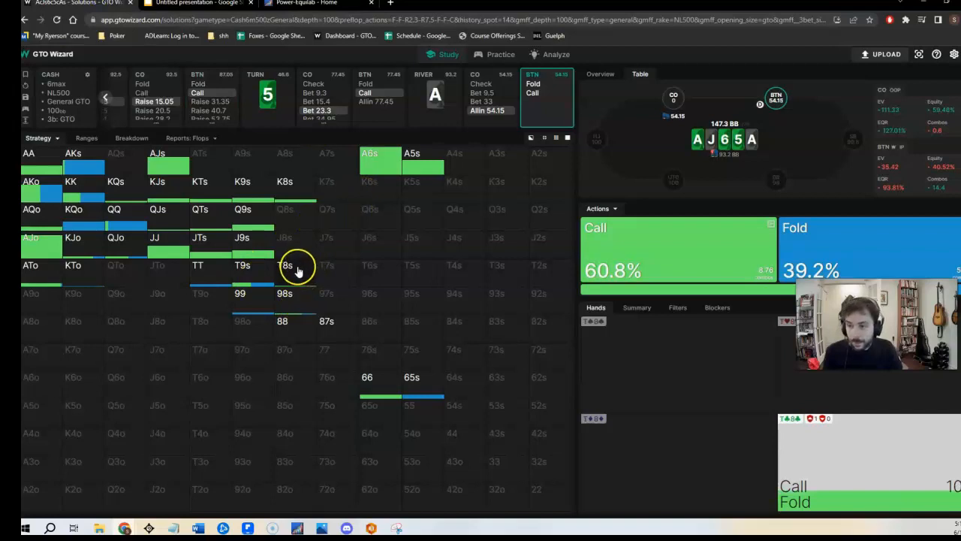
mouse_move(298, 268)
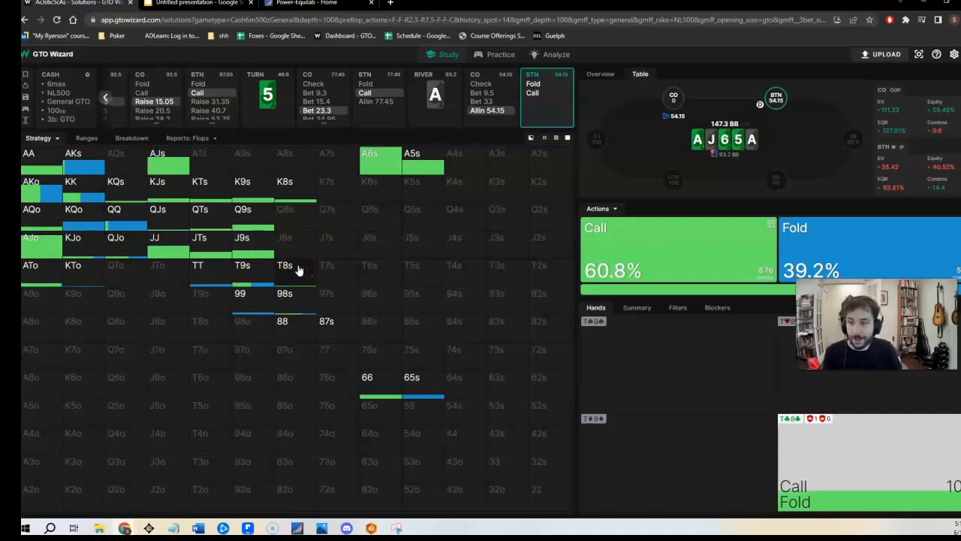
mouse_move(325, 246)
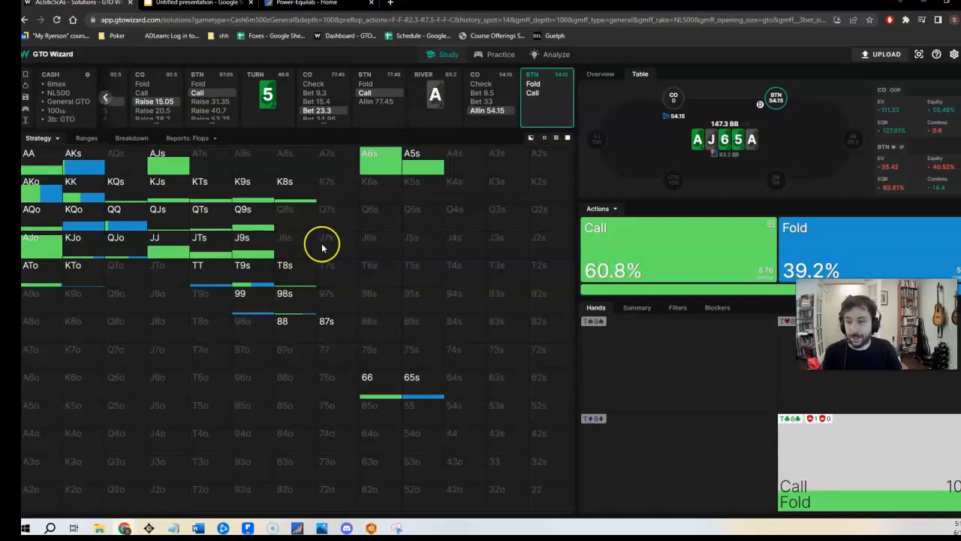
mouse_move(289, 265)
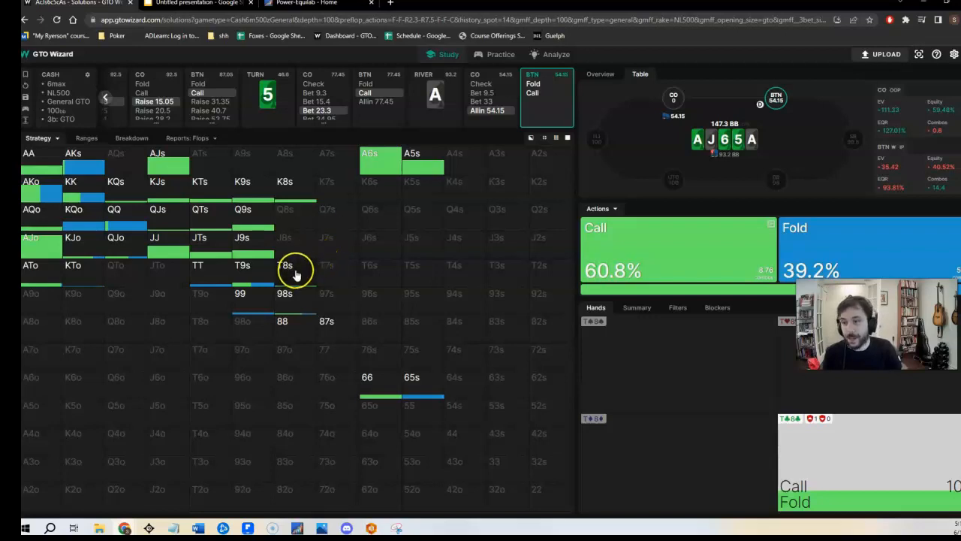
mouse_move(308, 268)
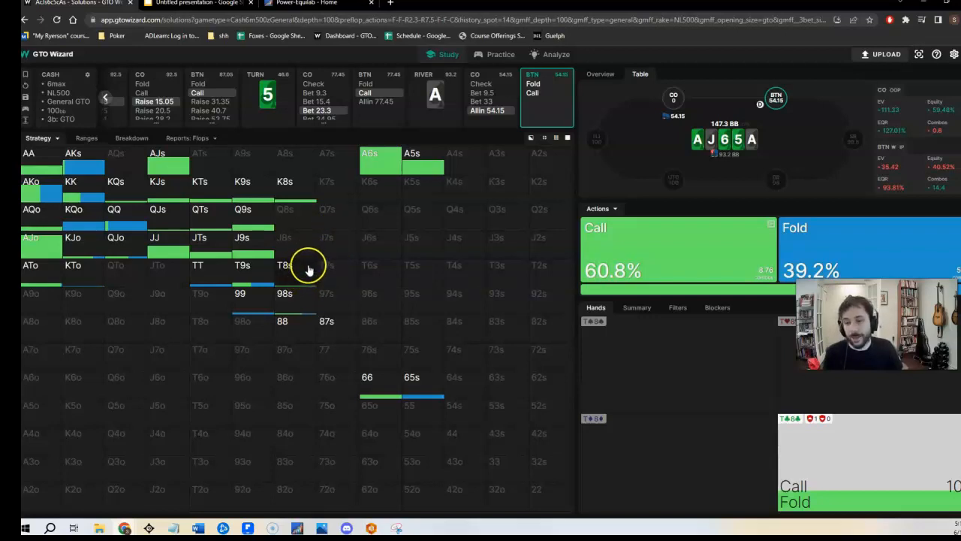
mouse_move(318, 265)
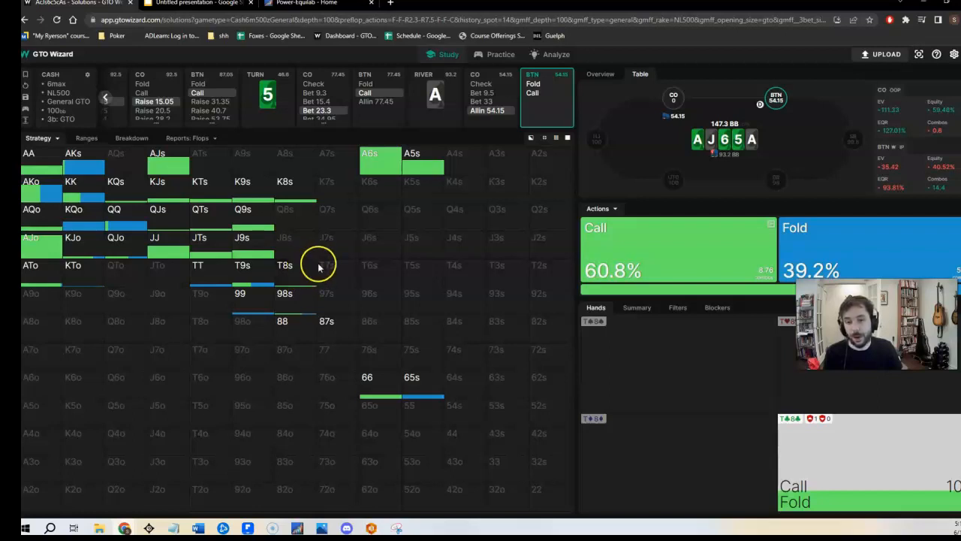
mouse_move(291, 259)
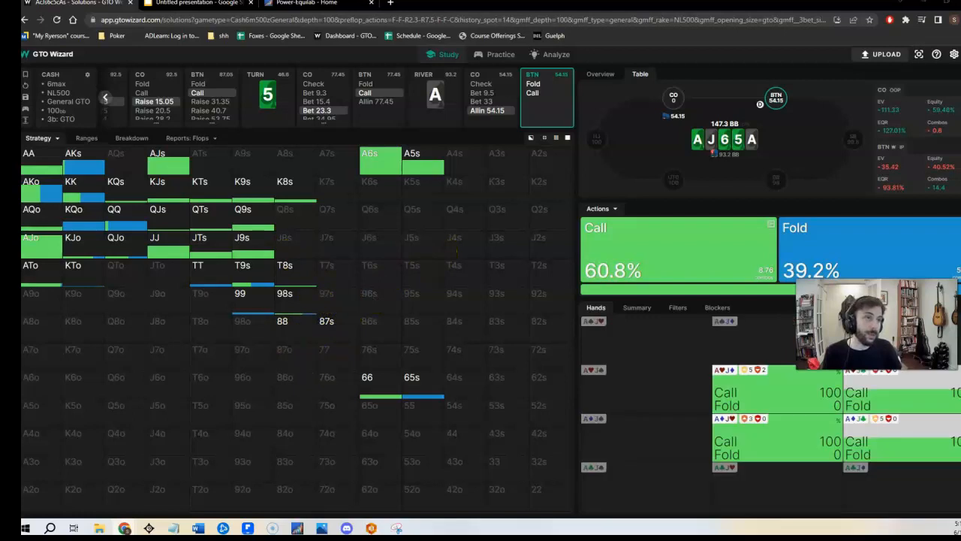
- Leave GTO Wizard's river strategy for the Power-Equilab browser tab
click(315, 3)
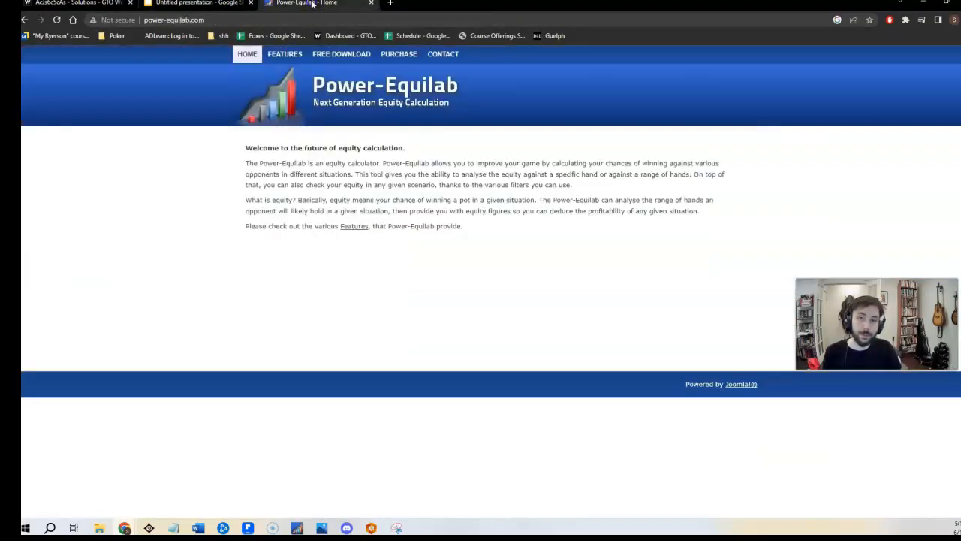
- Switch back to the Google Slides presentation tab
click(188, 3)
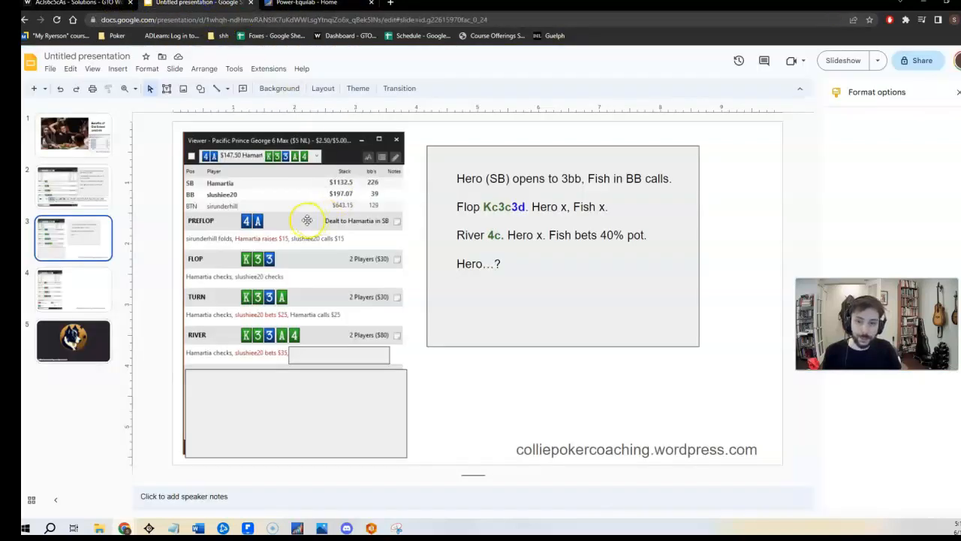
mouse_move(301, 196)
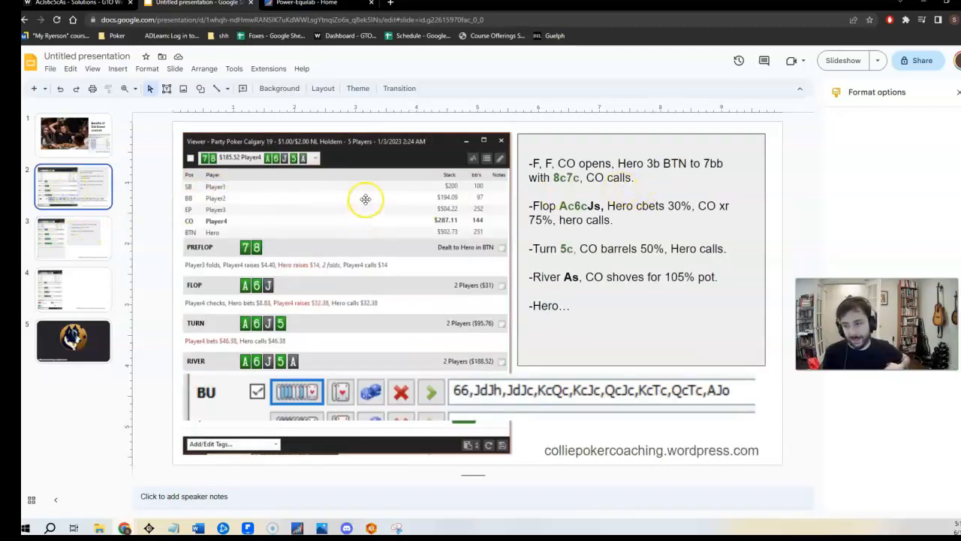
mouse_move(376, 173)
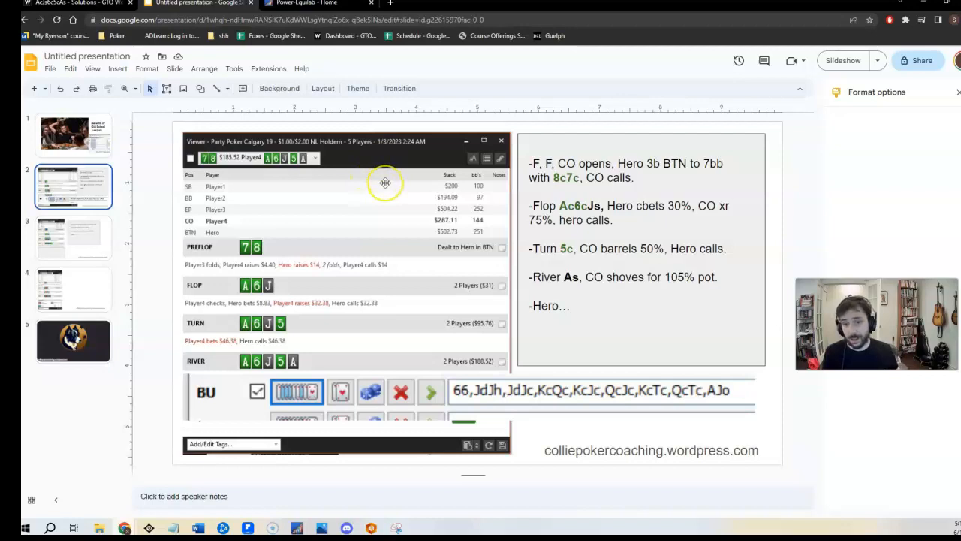
mouse_move(394, 183)
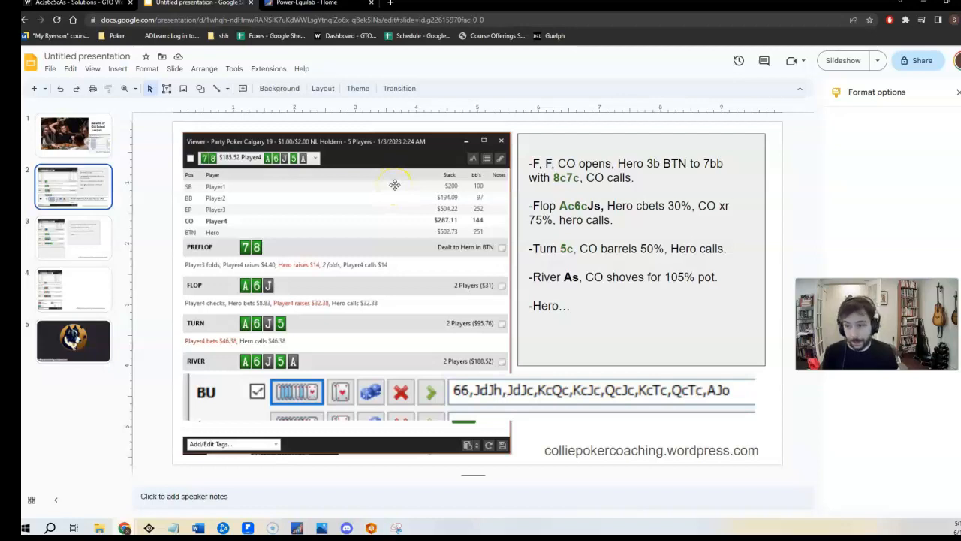
mouse_move(392, 168)
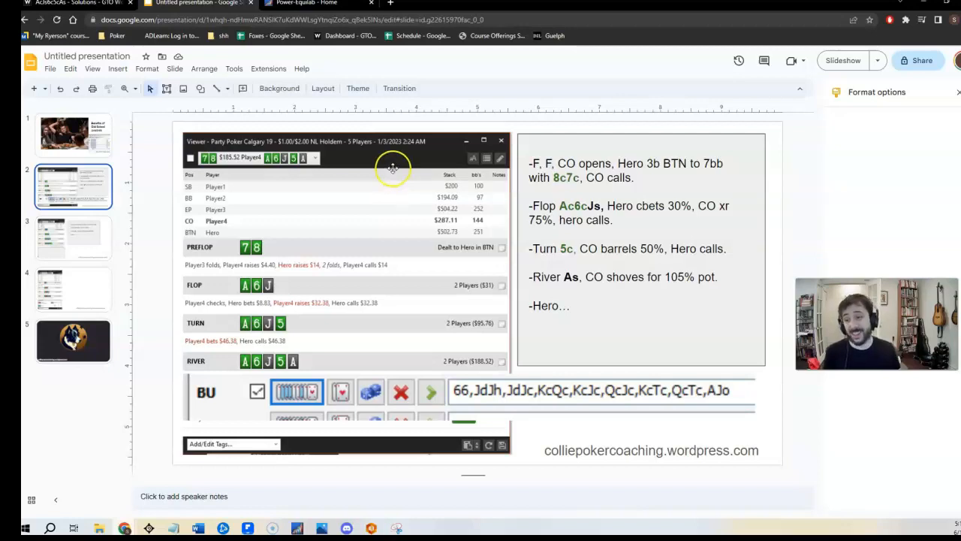
mouse_move(358, 93)
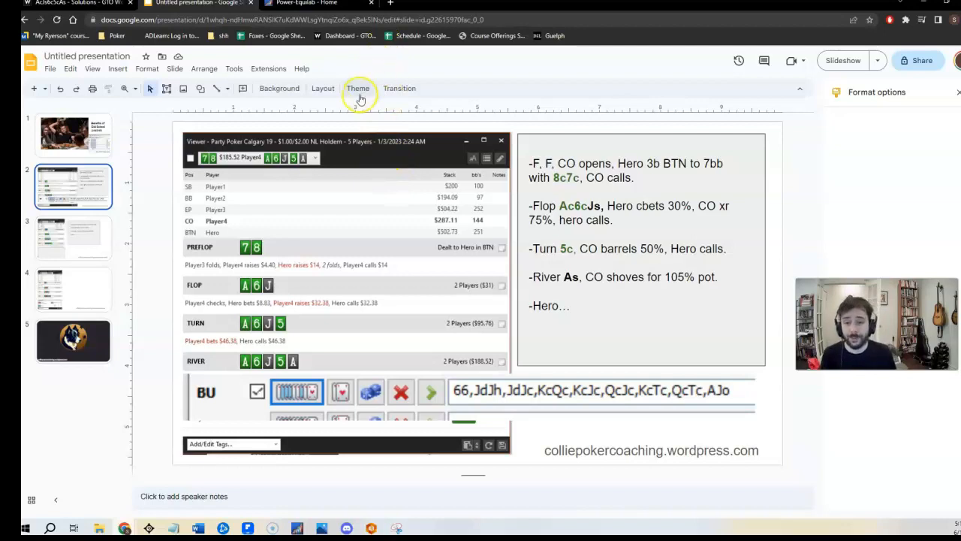
mouse_move(333, 83)
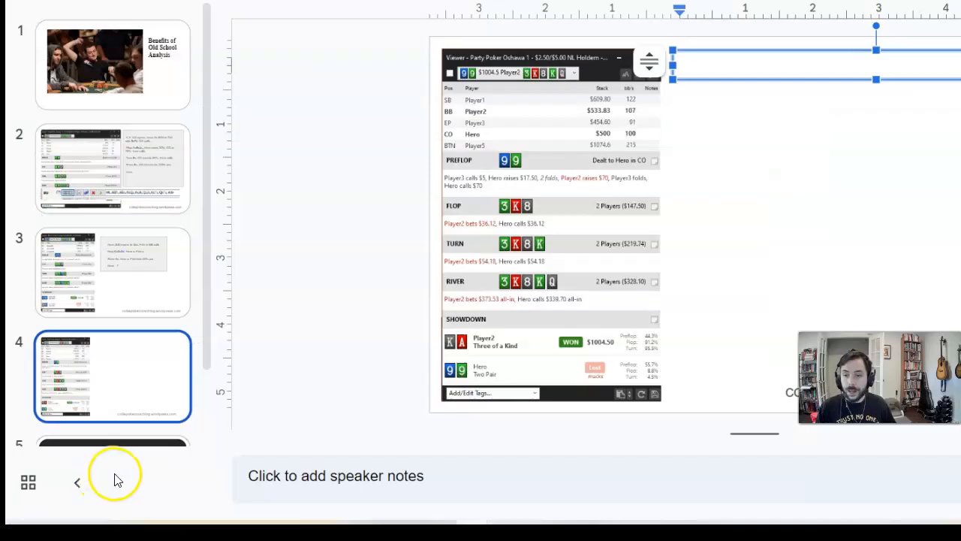
mouse_move(148, 474)
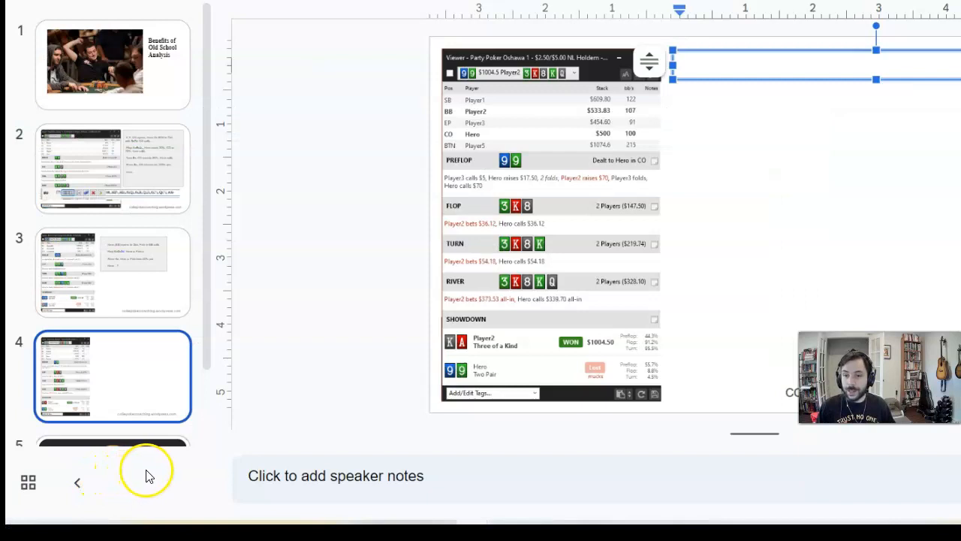
mouse_move(165, 473)
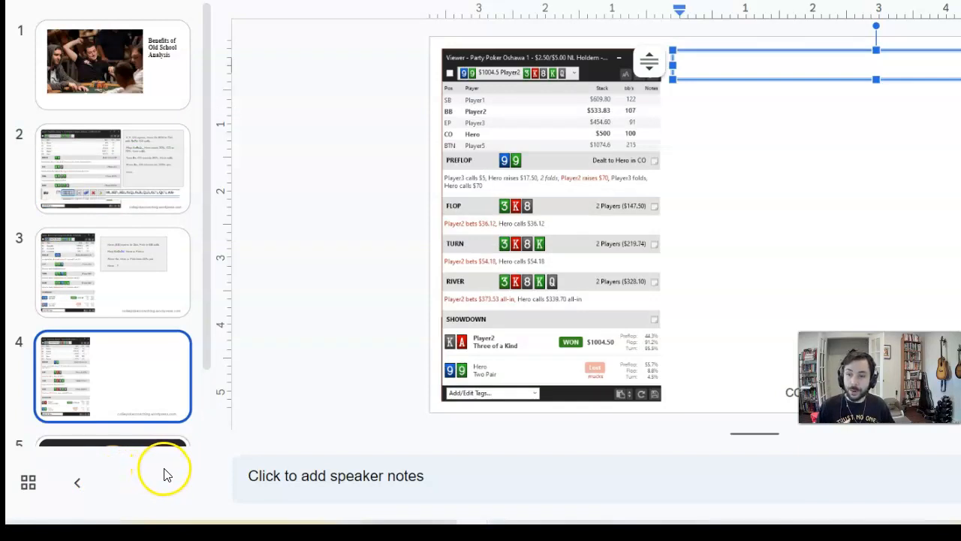
mouse_move(169, 473)
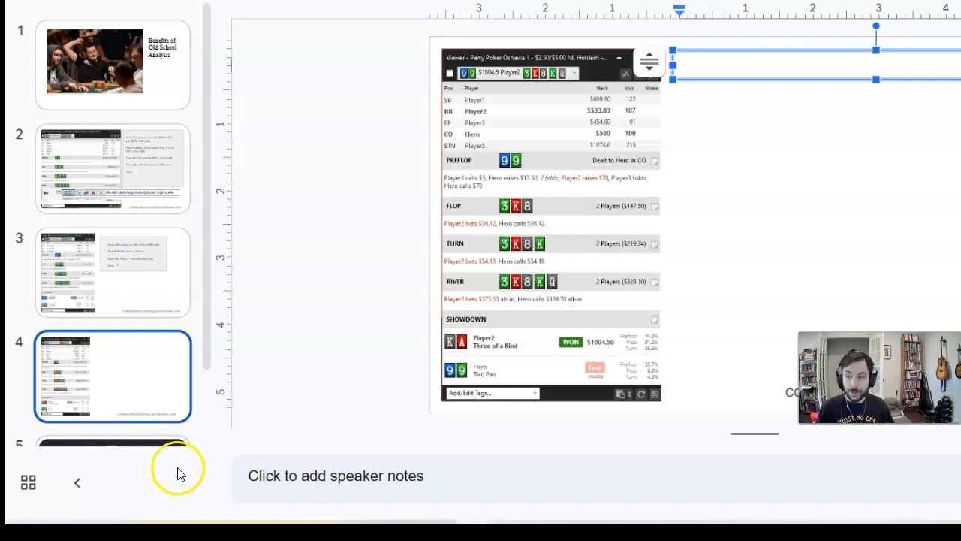
mouse_move(184, 469)
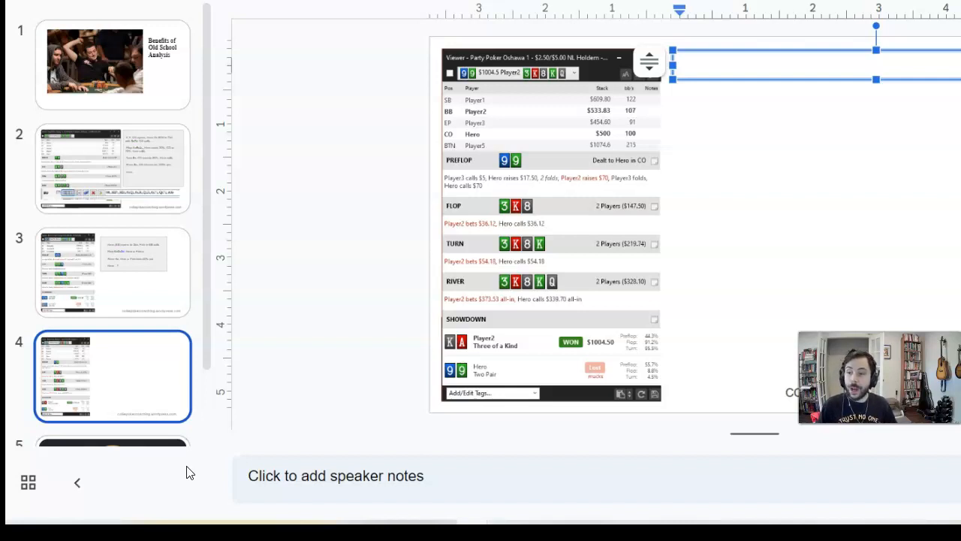
mouse_move(851, 32)
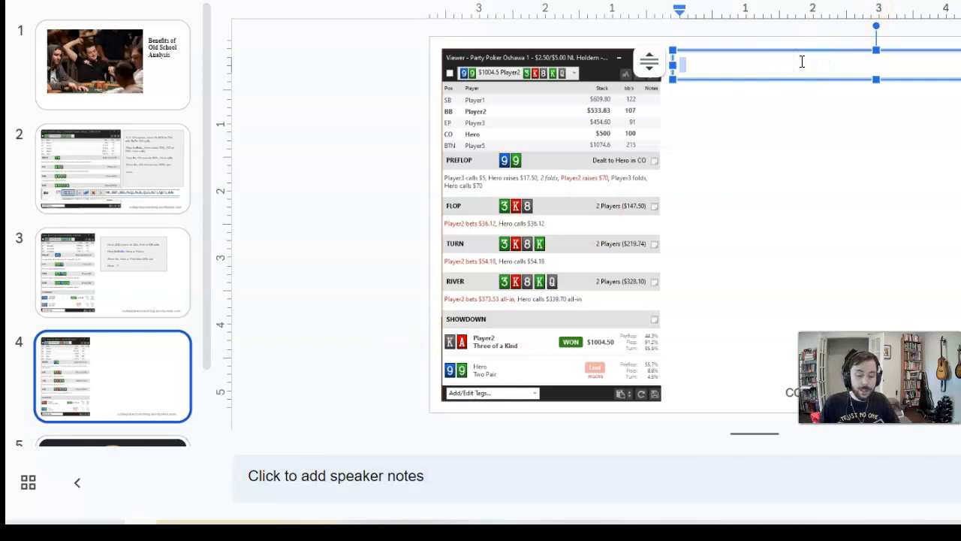
- Type 8 AK, 1 KQs, 3 QQ, 2 KJs, 2 KTs, 1.5 88 = into slide 4's text box
text(8 AK)
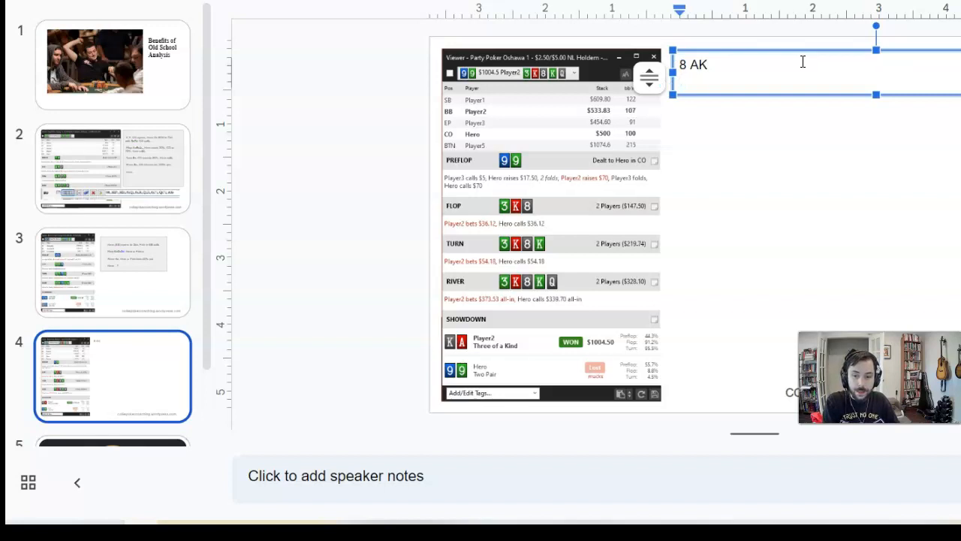
text(1 K)
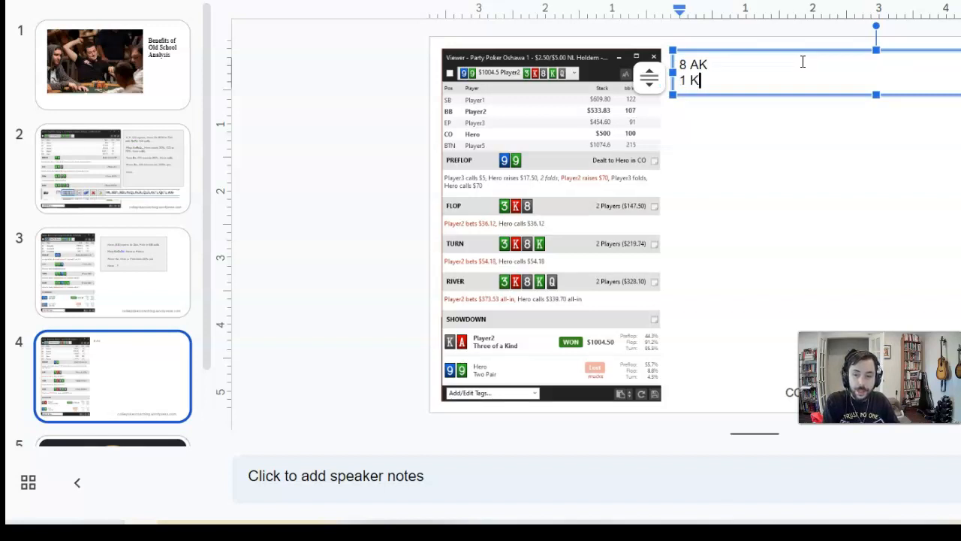
text(Qs)
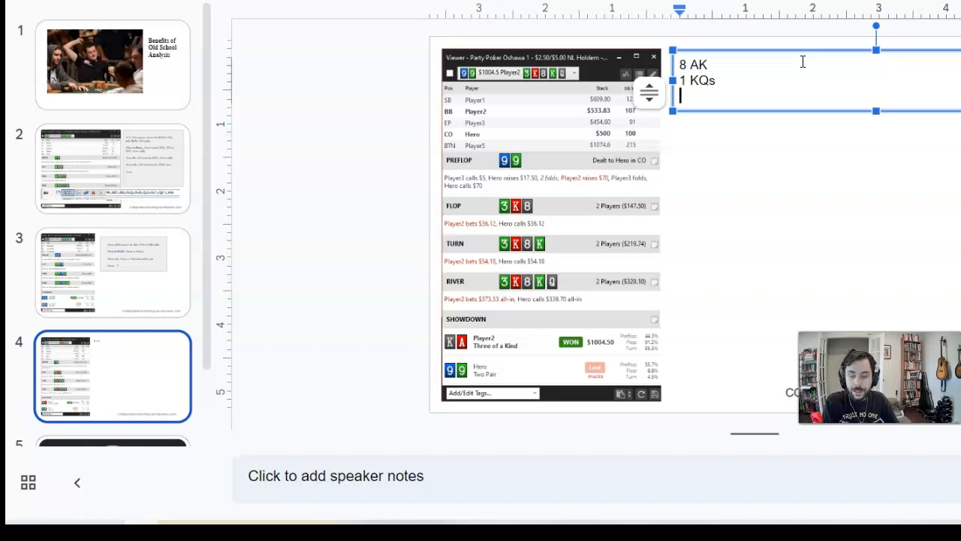
text(3 QQ)
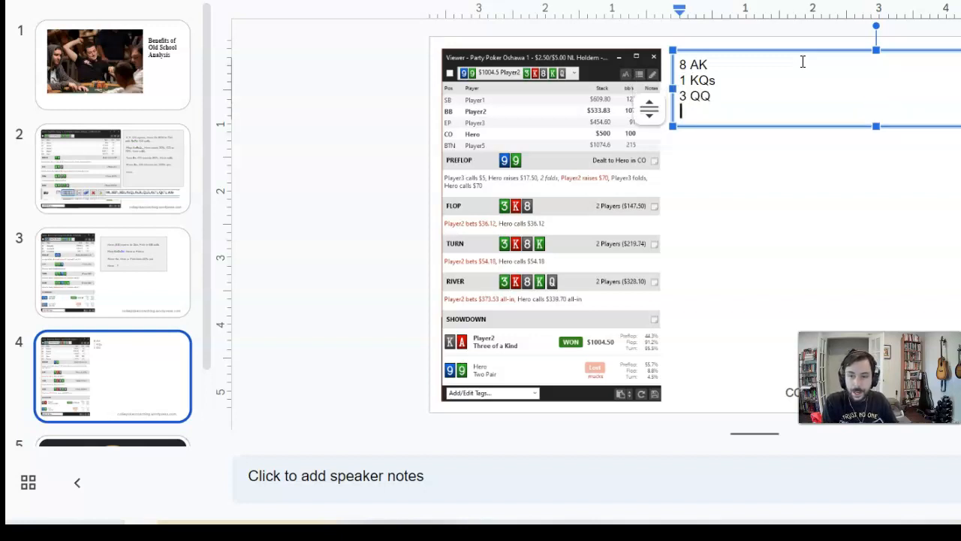
text(2 K)
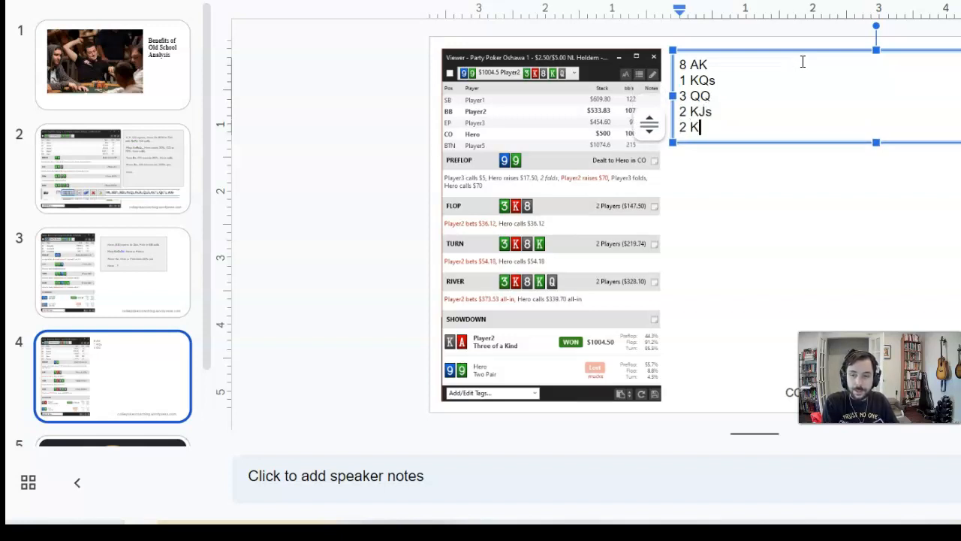
text(Ts)
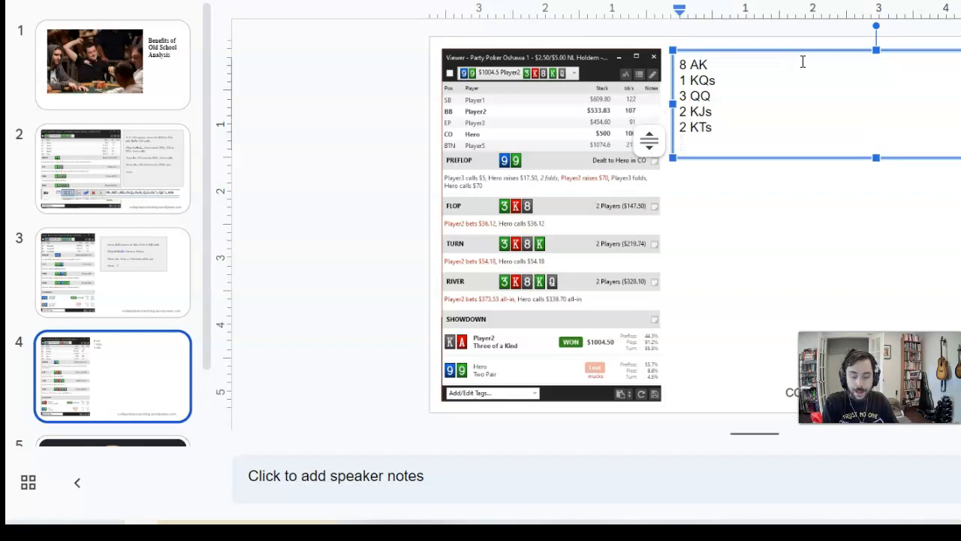
text(1.5)
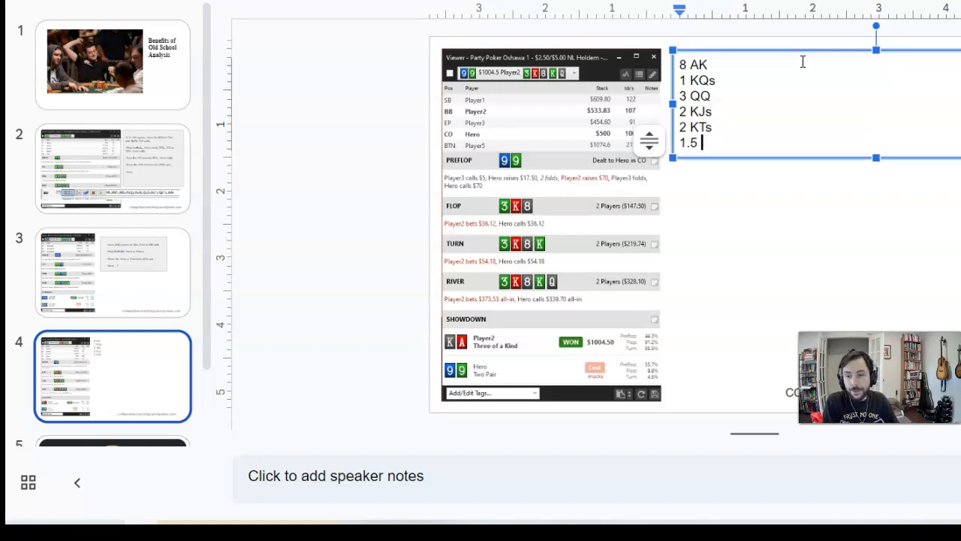
text(88)
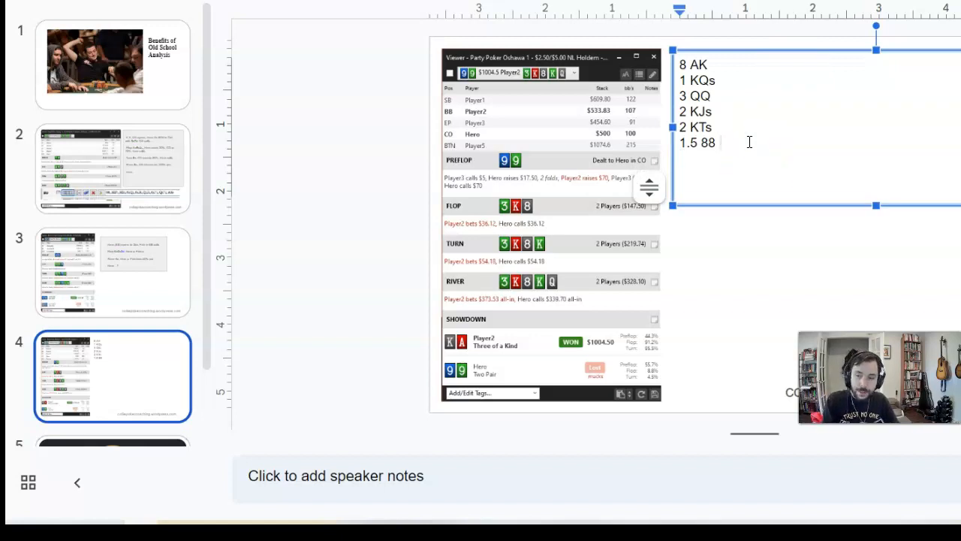
text(= 17.5)
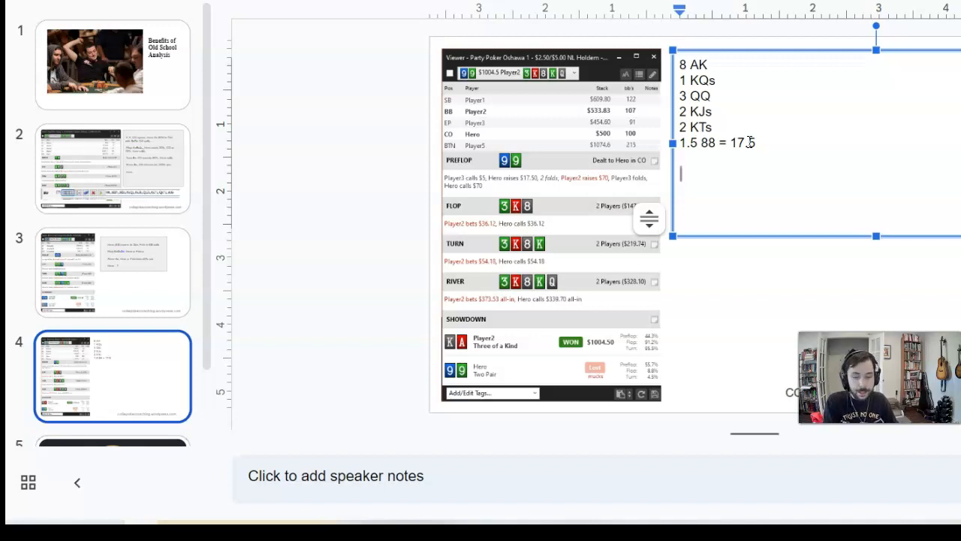
- Type the bluff line A4 A5 AJs ATs, correcting the AQ typo
text(A4 A)
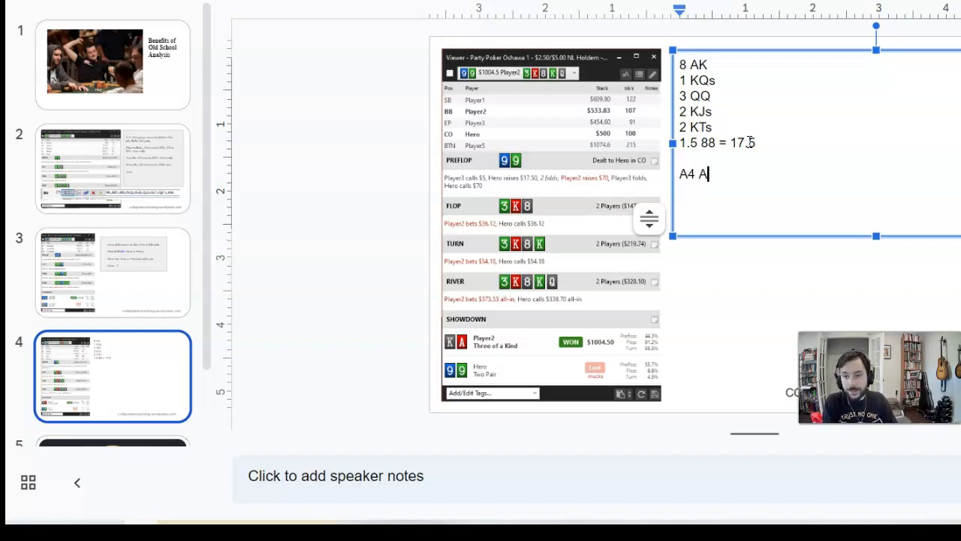
text(5 A)
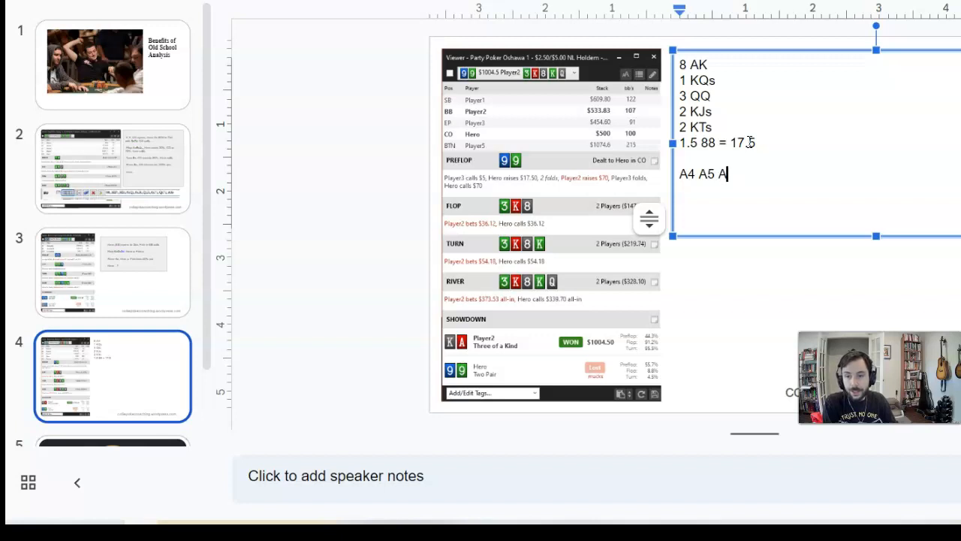
text(Js AQ)
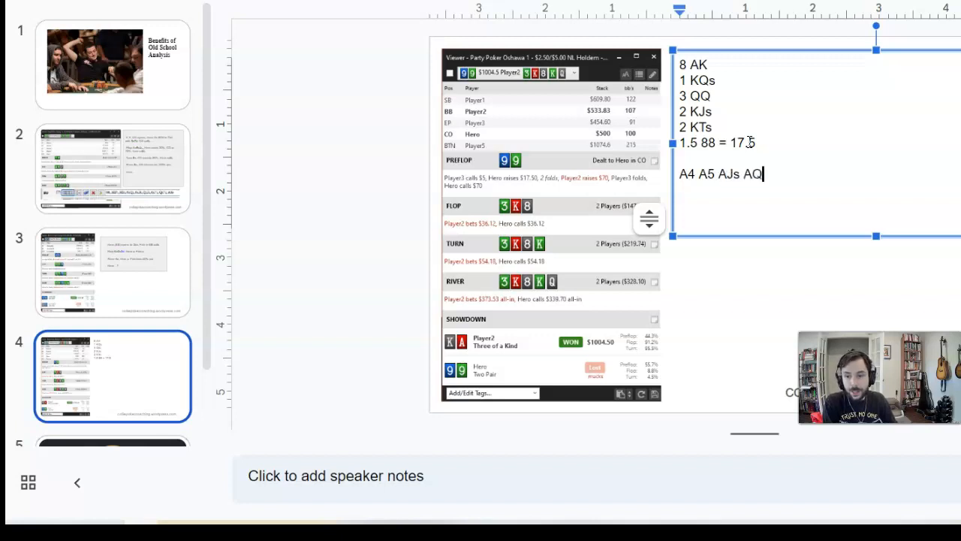
key(backspace)
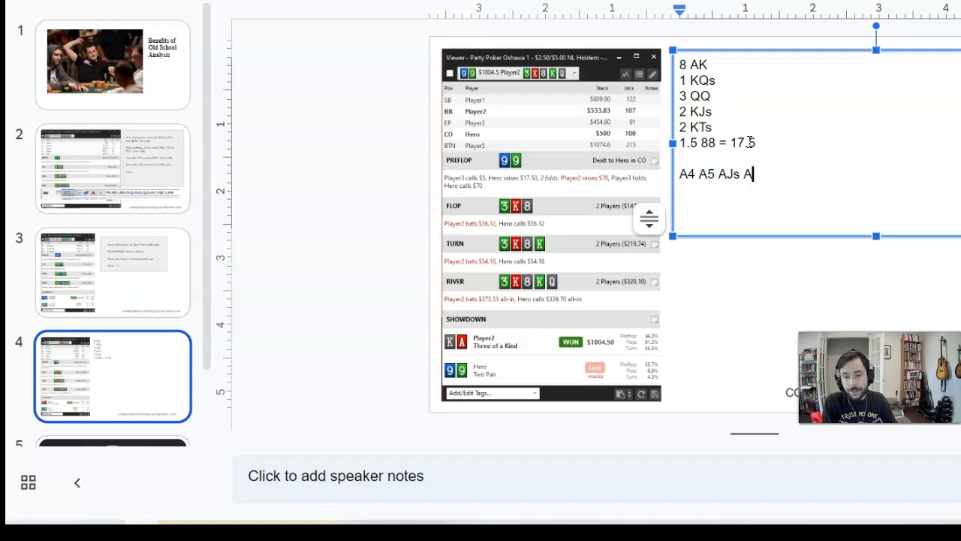
key(Backspace)
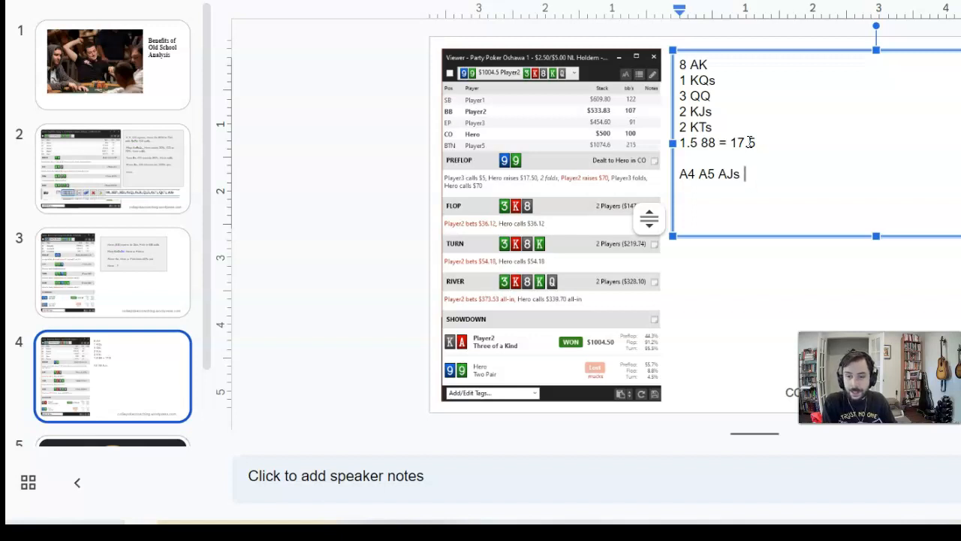
text(At)
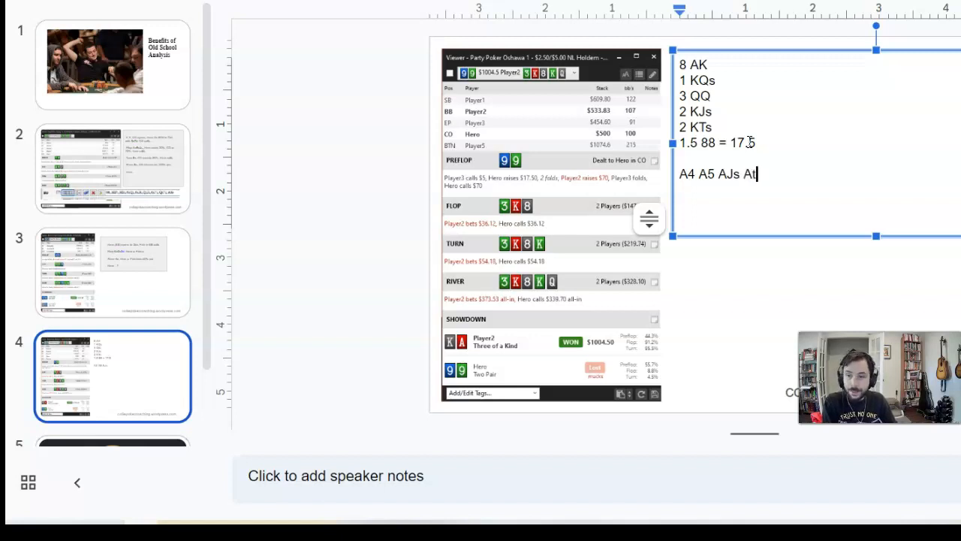
text(s)
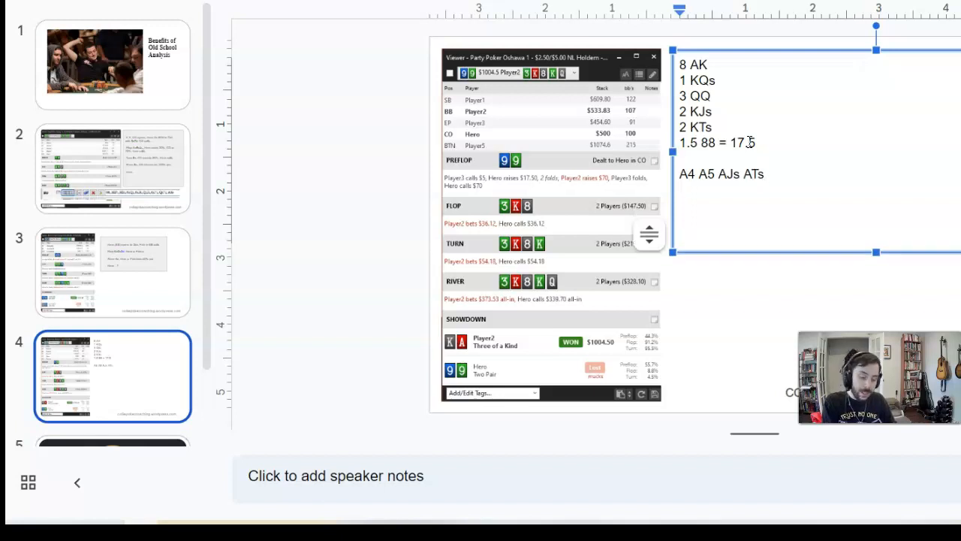
- Add JTs T9s and an equals sign on the next line
text(JTs)
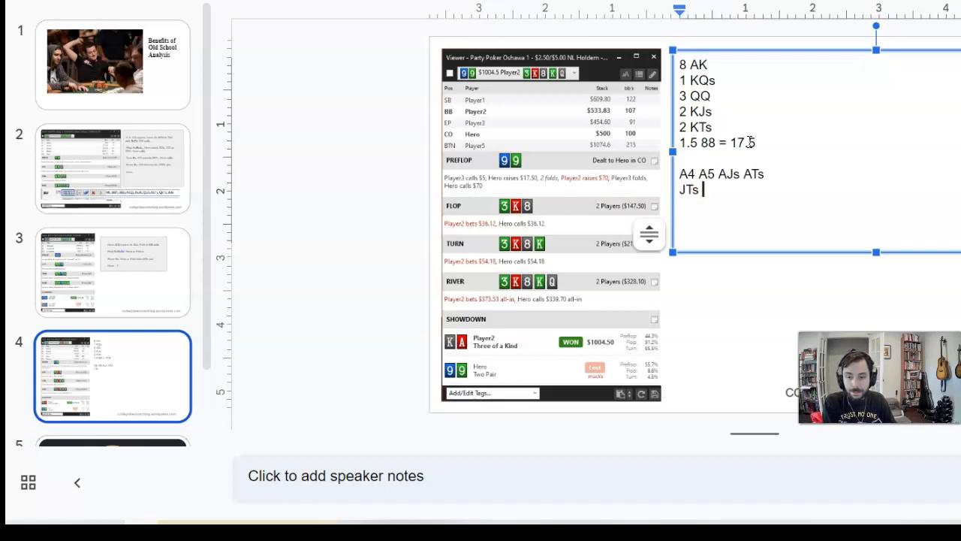
text(T)
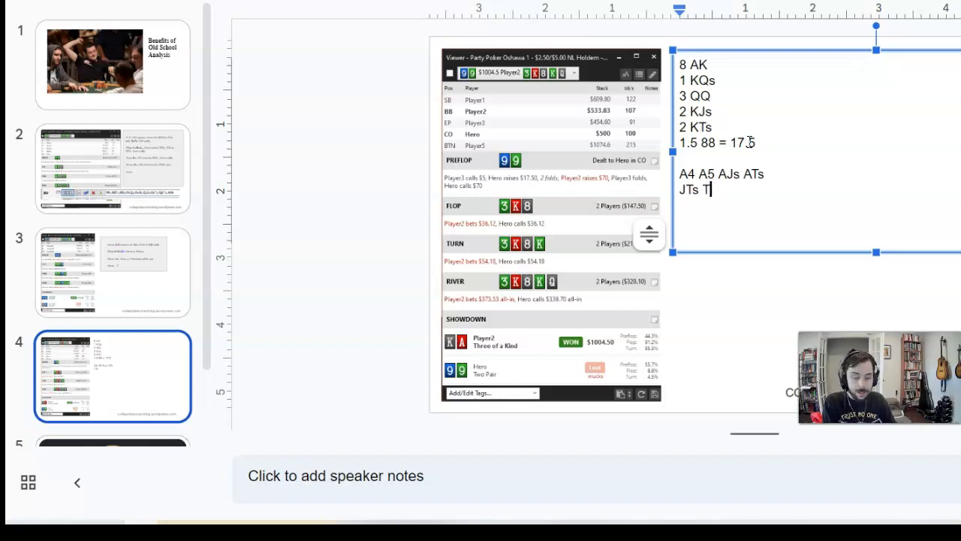
text(9s)
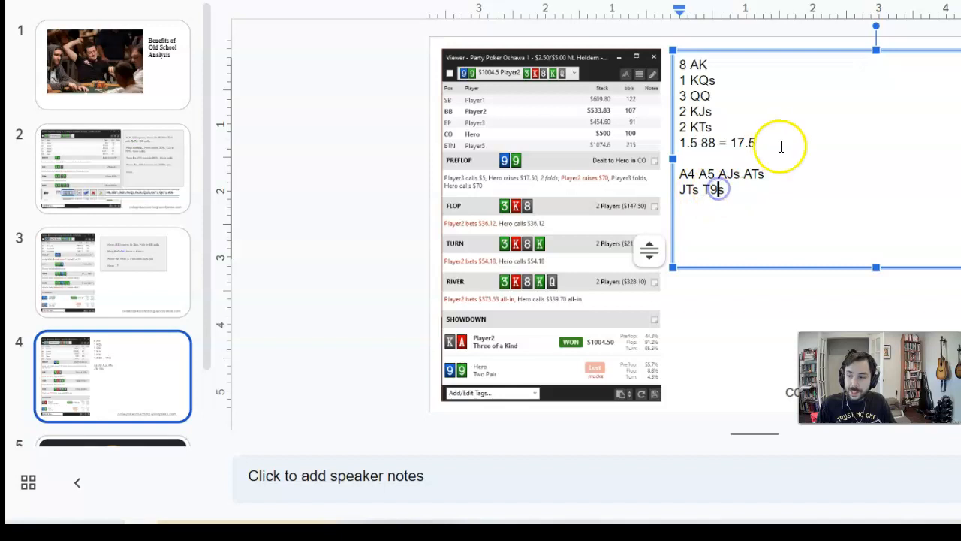
mouse_move(770, 149)
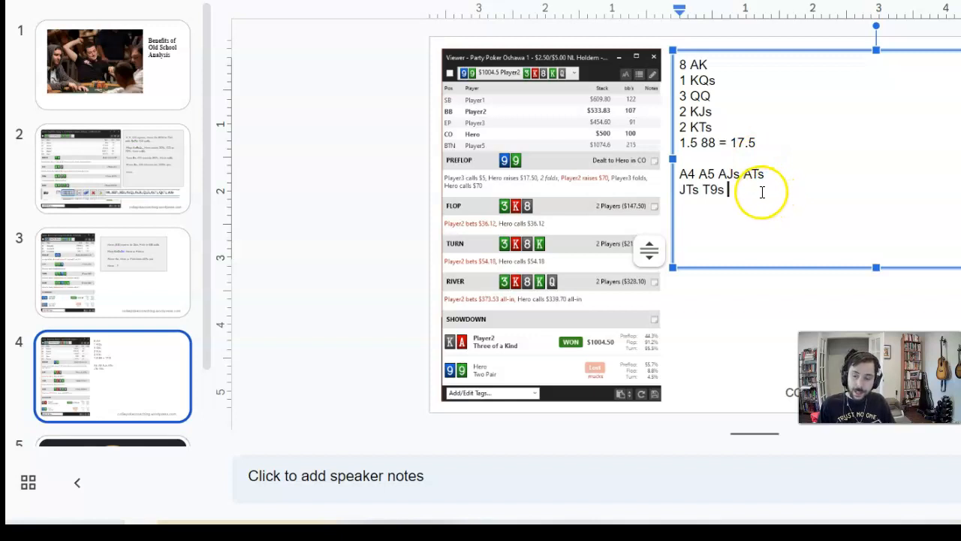
text(= 6c)
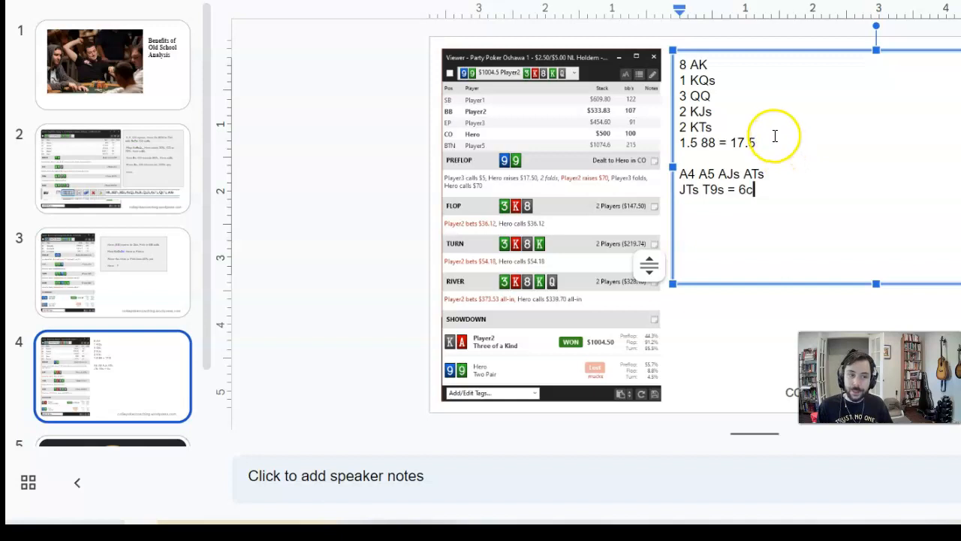
mouse_move(556, 140)
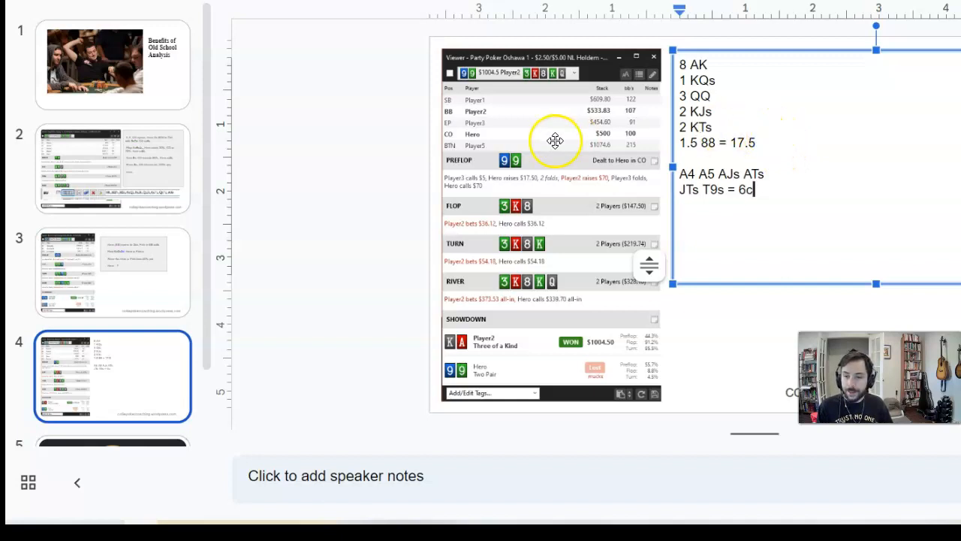
mouse_move(419, 193)
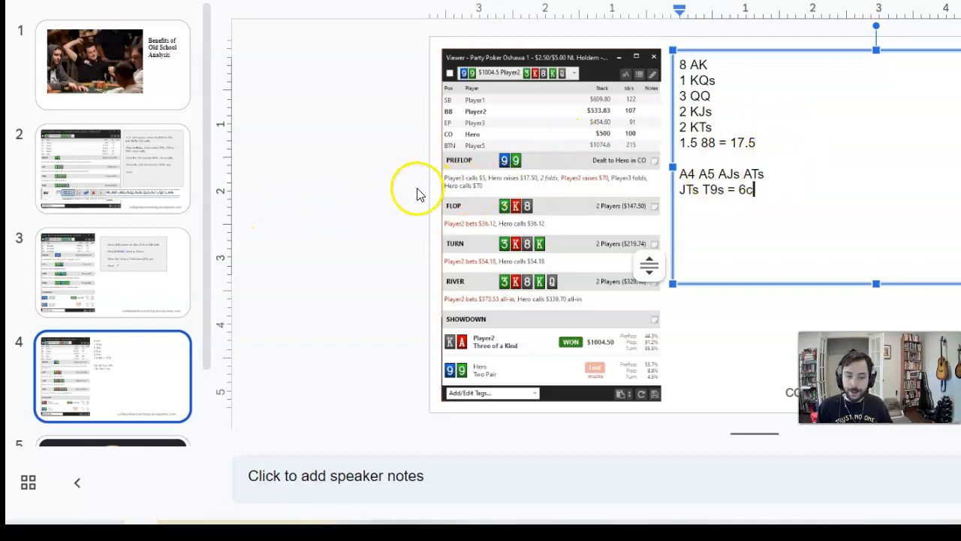
mouse_move(235, 248)
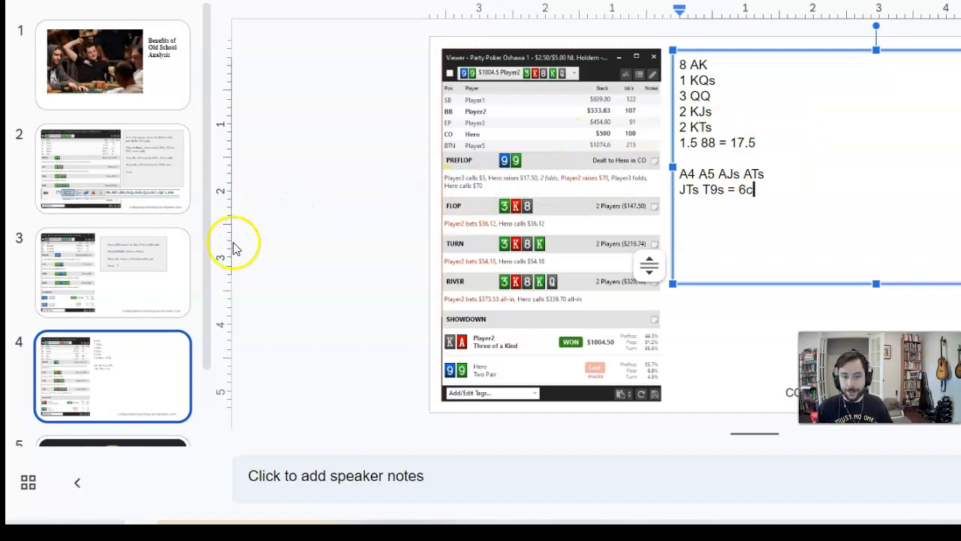